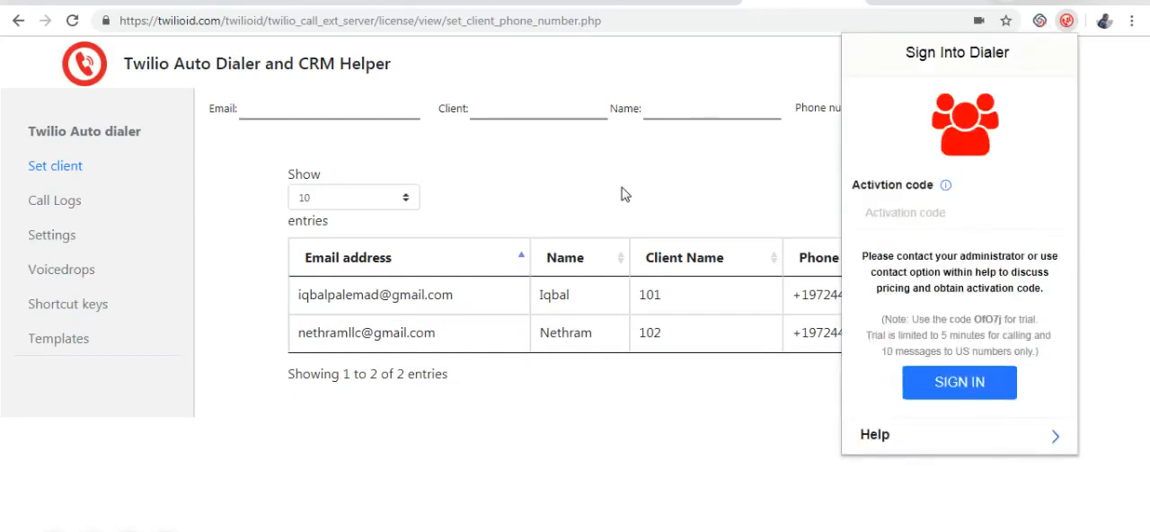
mouse_move(622, 205)
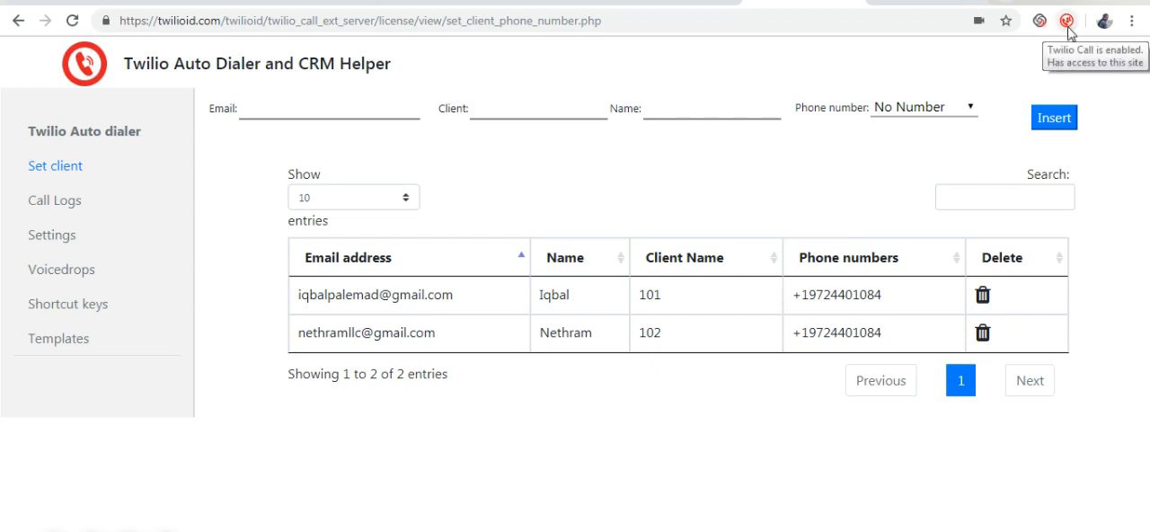
mouse_move(93, 302)
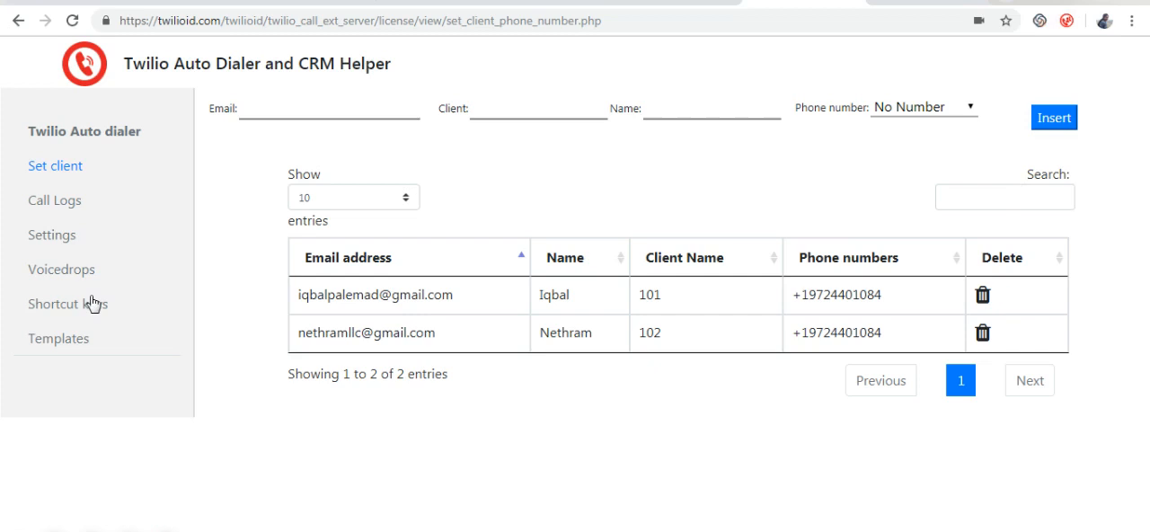
mouse_move(197, 208)
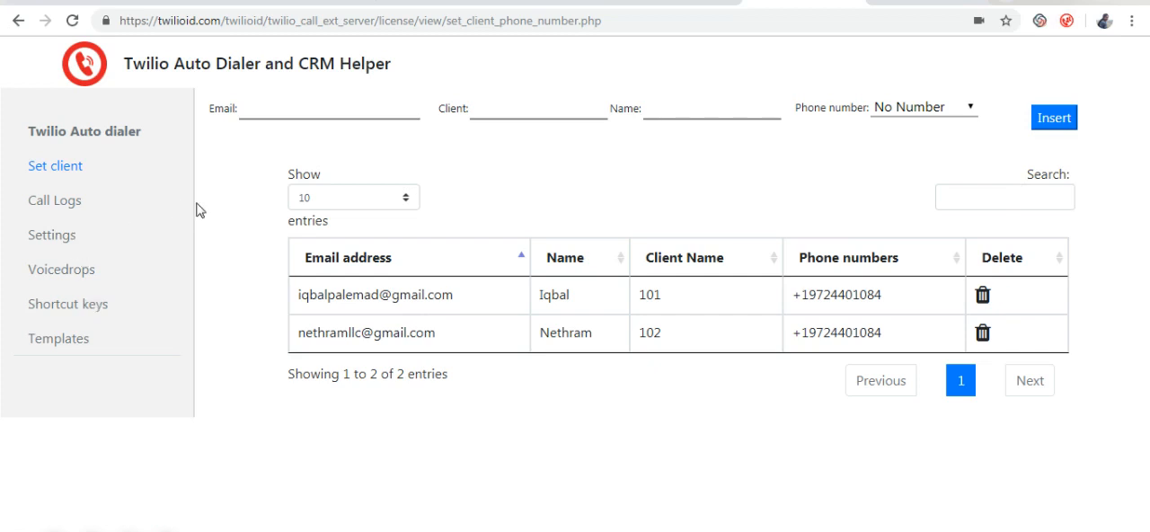
mouse_move(166, 212)
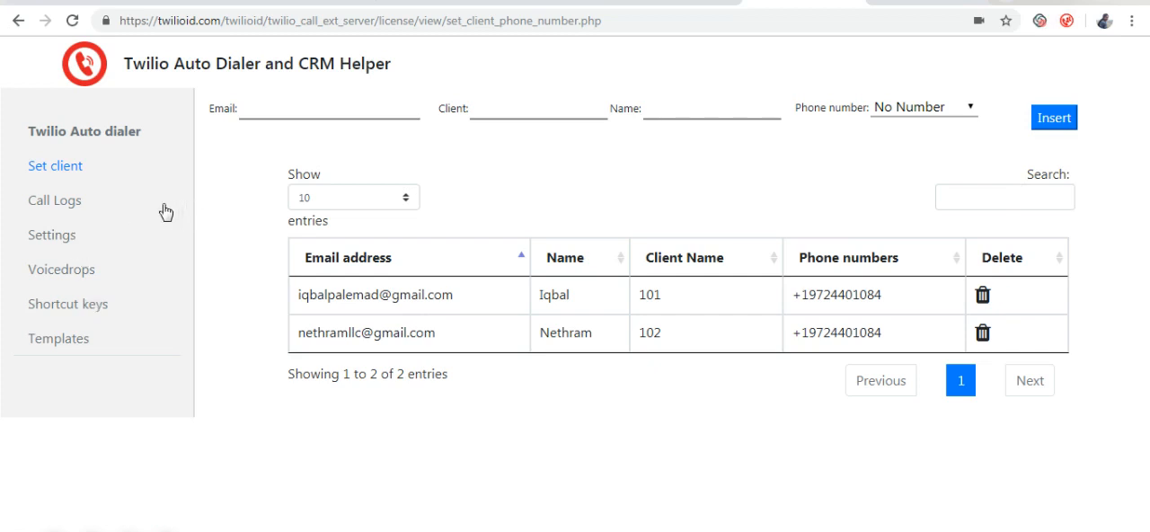
mouse_move(43, 197)
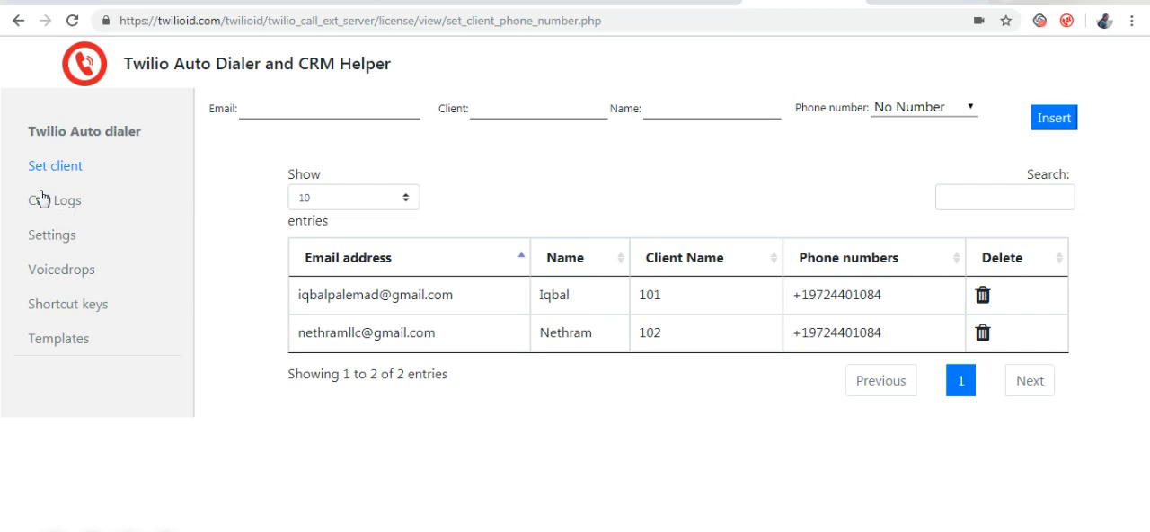
mouse_move(593, 257)
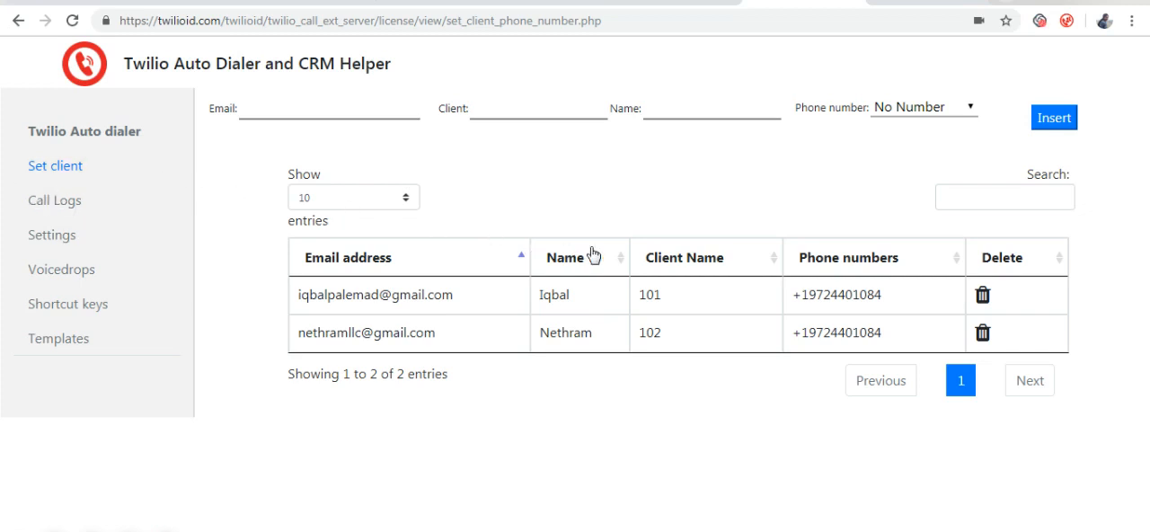
mouse_move(271, 209)
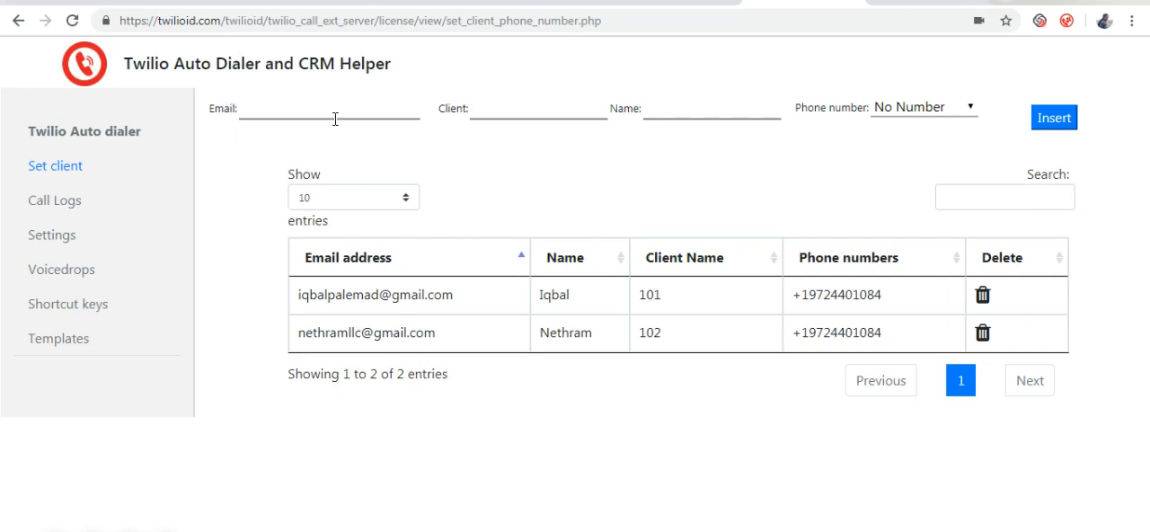
mouse_move(313, 214)
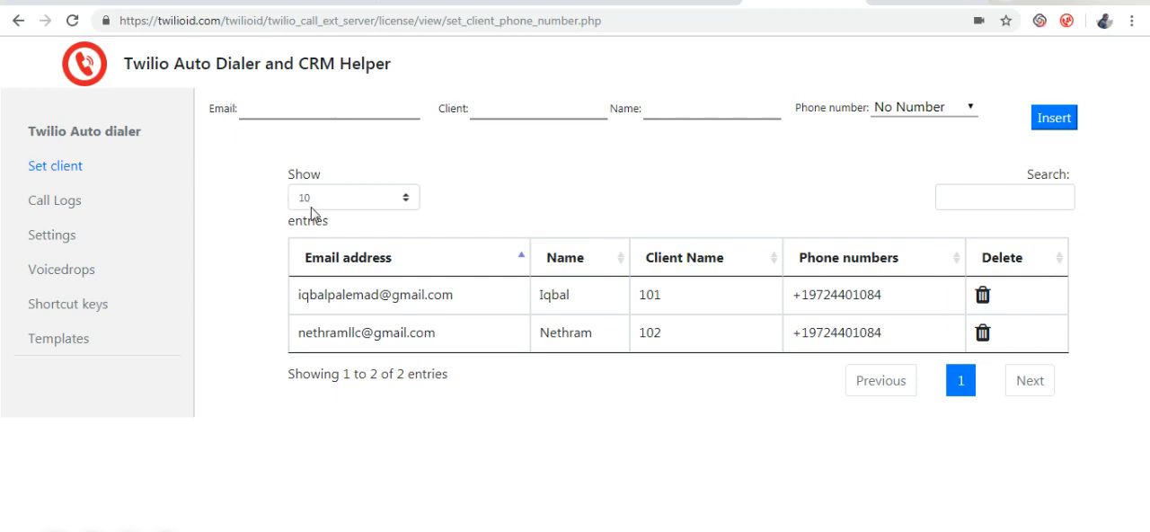
mouse_move(352, 270)
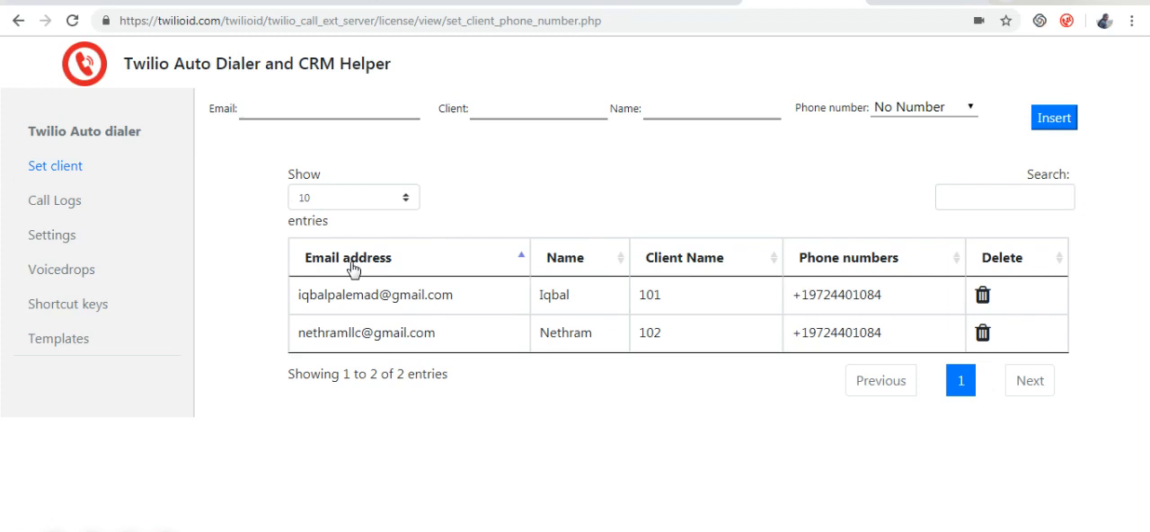
mouse_move(54, 207)
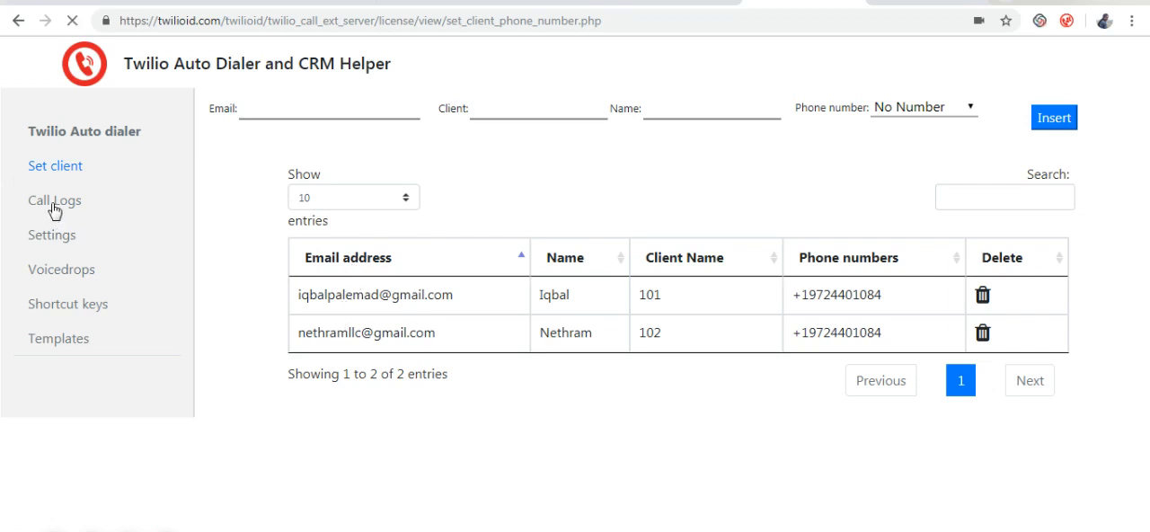
Step: View the six-entry Call Logs page, then move on to the dialer Settings page
left_click(54, 201)
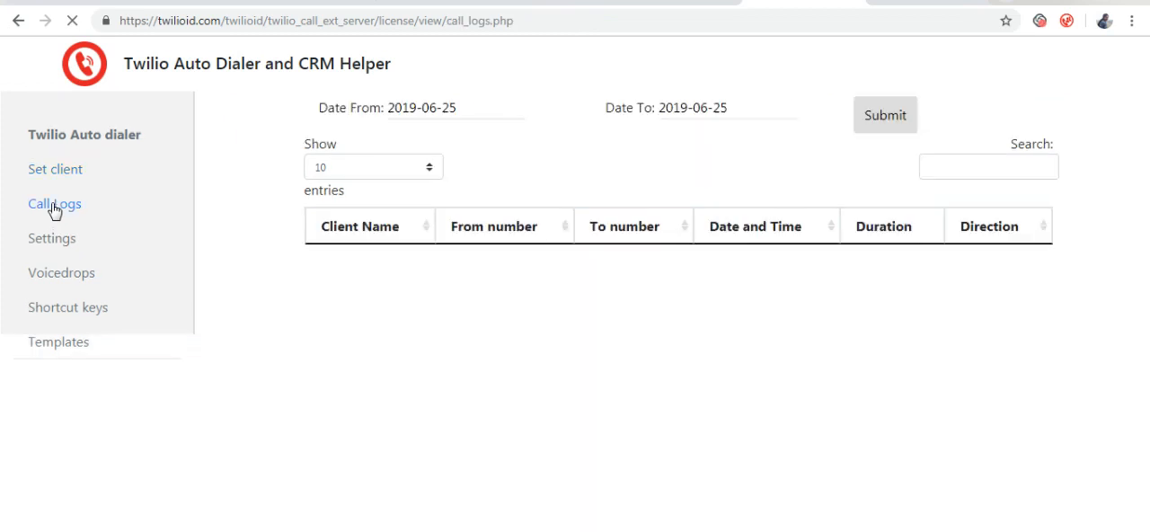
left_click(54, 205)
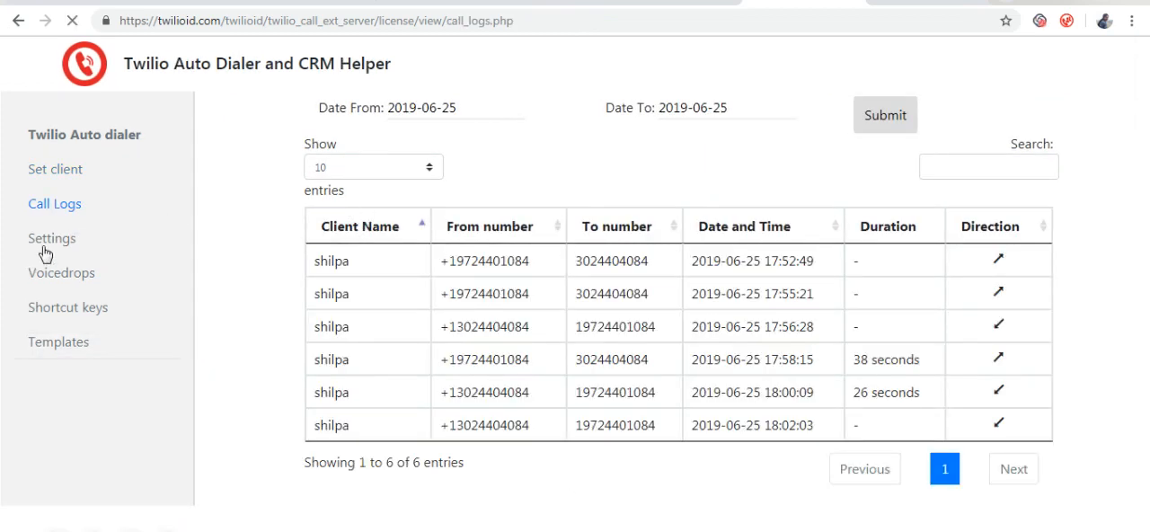
left_click(51, 237)
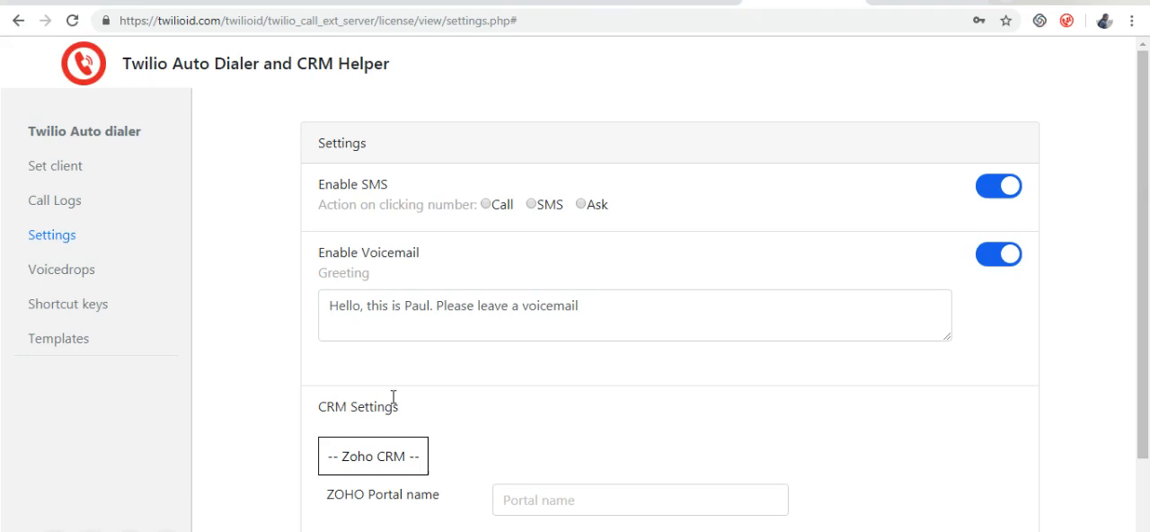
Step: Set the action on clicking a number to Call, keeping SMS and voicemail enabled
left_click(374, 456)
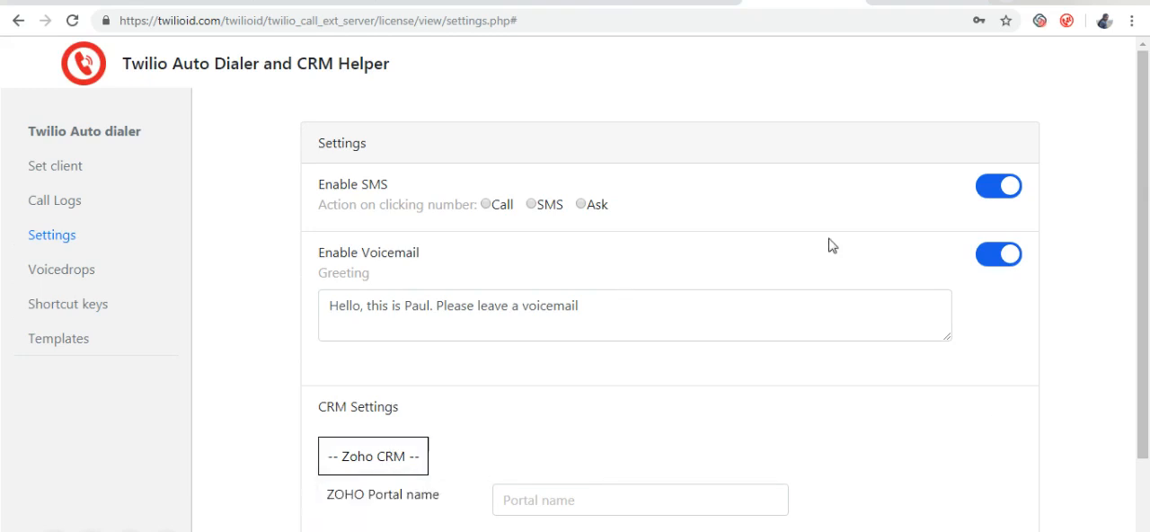
left_click(485, 205)
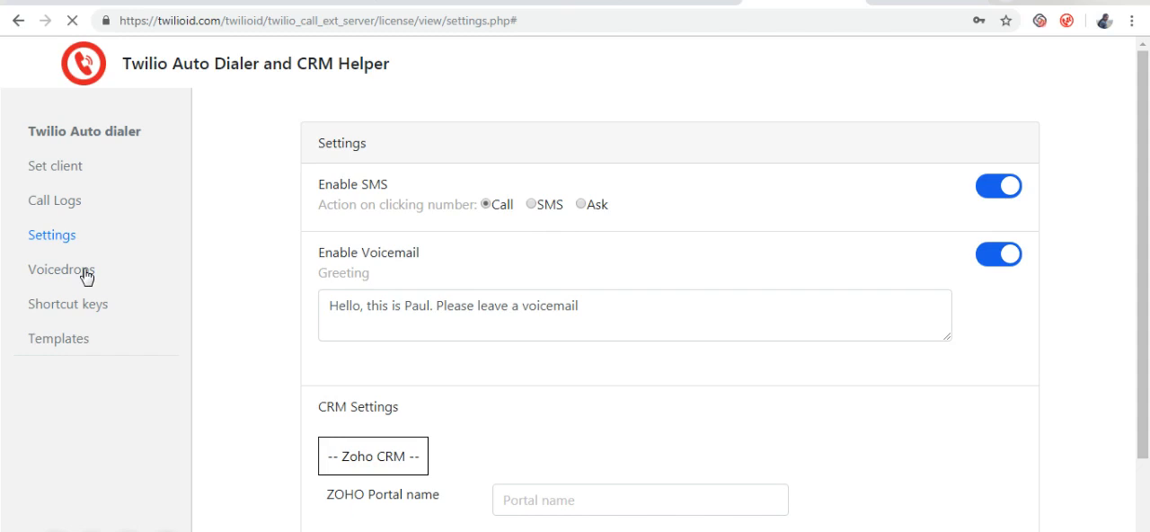
Step: Check the empty Voicedrops page with its url field, then the empty Templates page
left_click(61, 270)
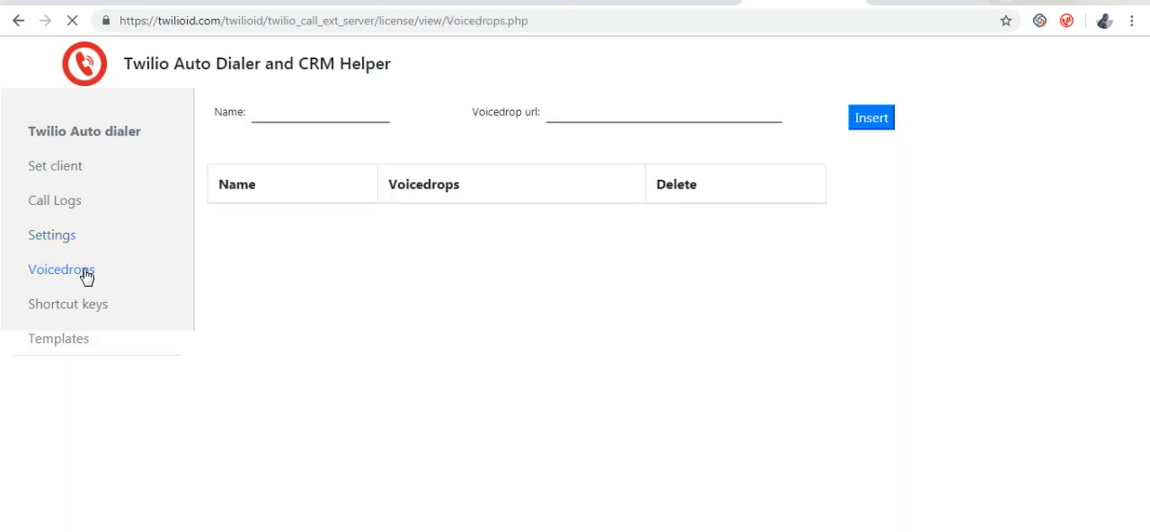
left_click(61, 270)
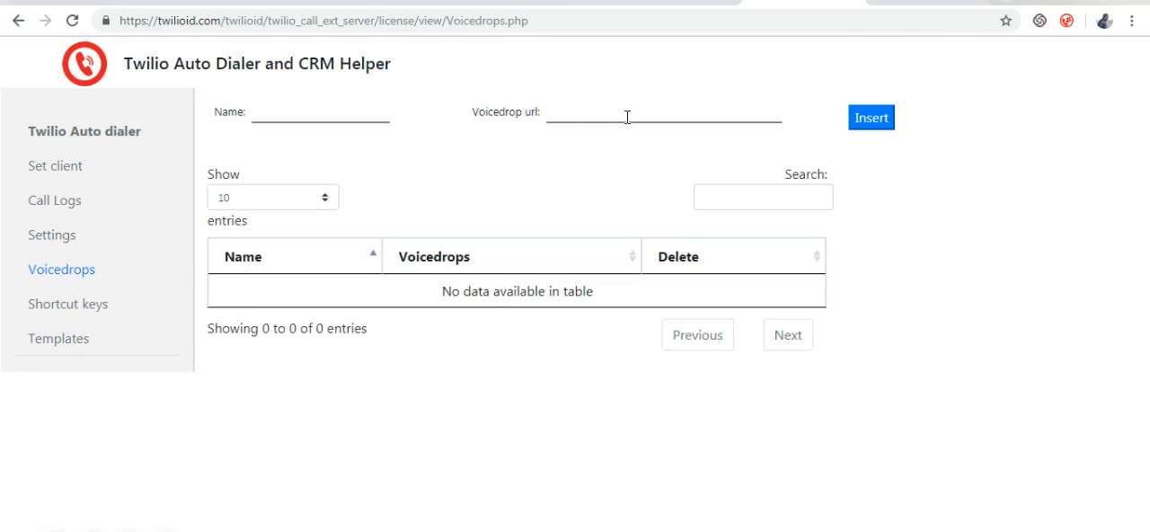
left_click(663, 111)
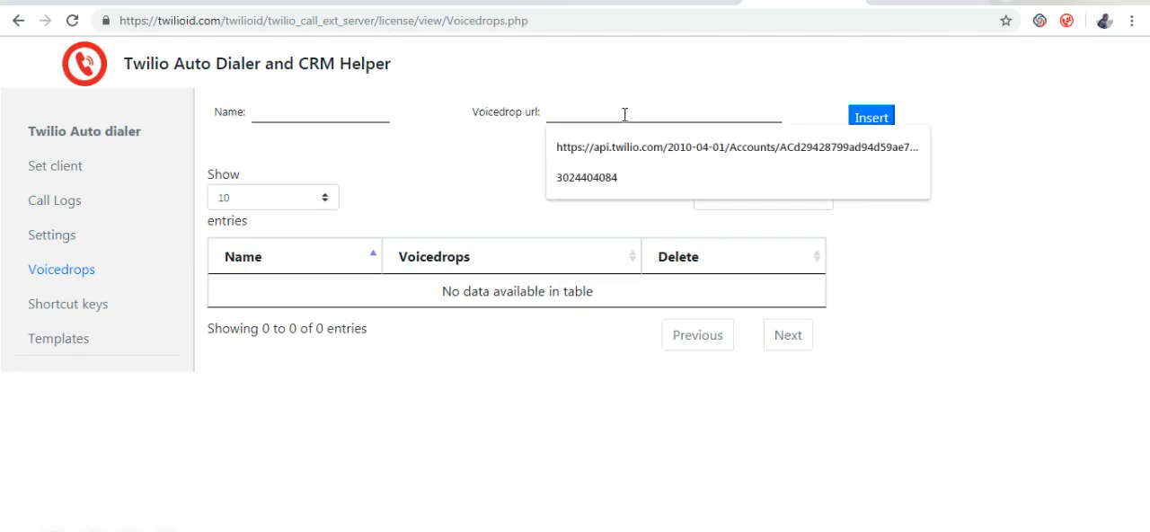
mouse_move(406, 122)
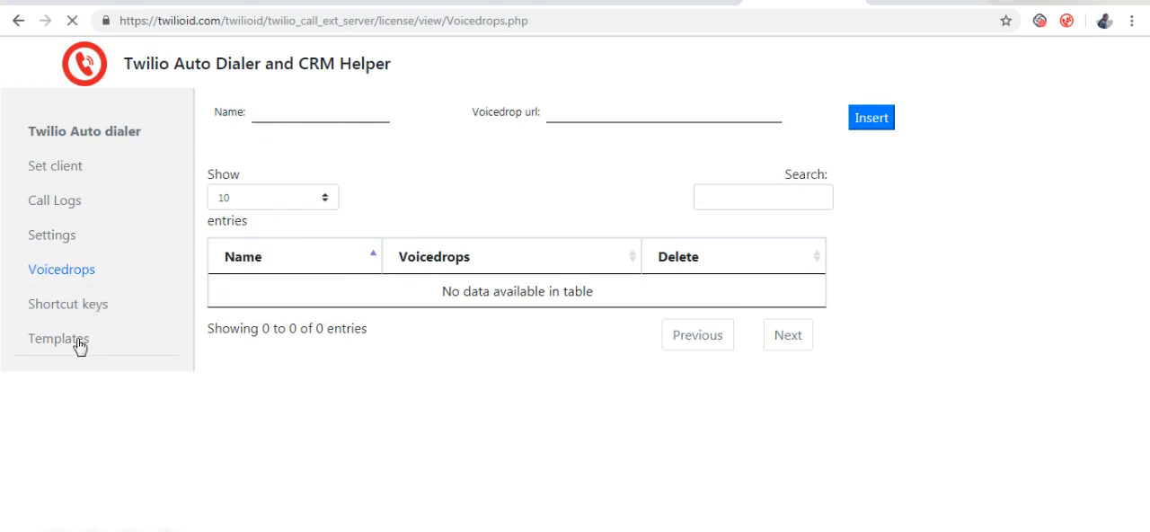
left_click(59, 338)
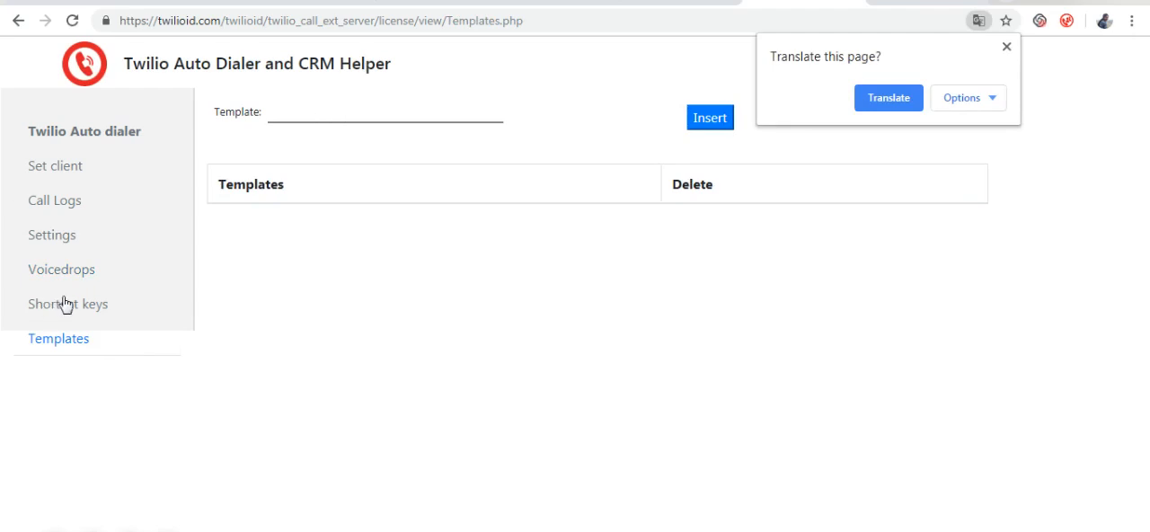
Step: Check the empty Shortcut keys page and return to the Set client list of two clients
left_click(69, 304)
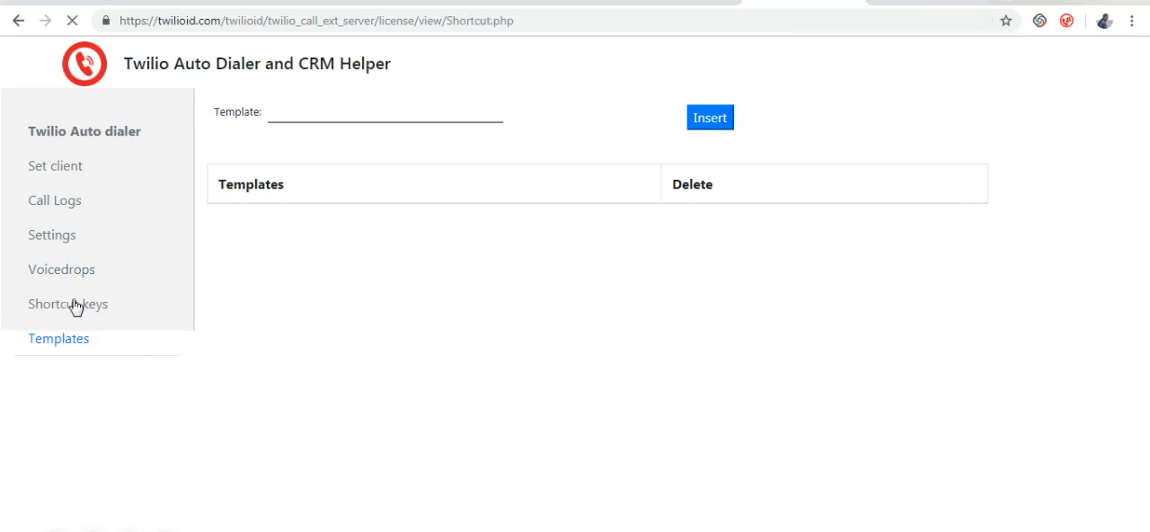
left_click(68, 304)
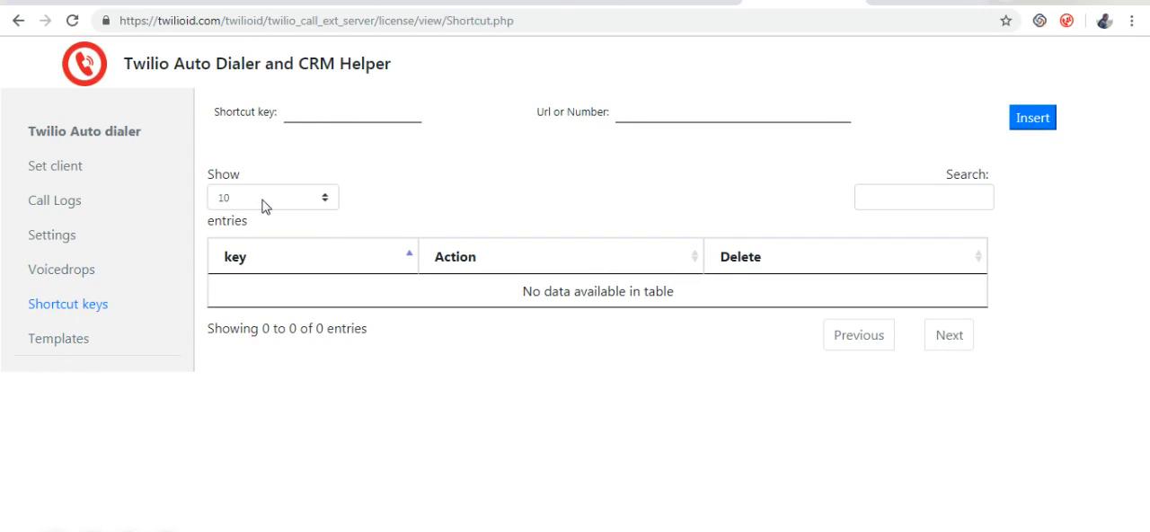
left_click(733, 111)
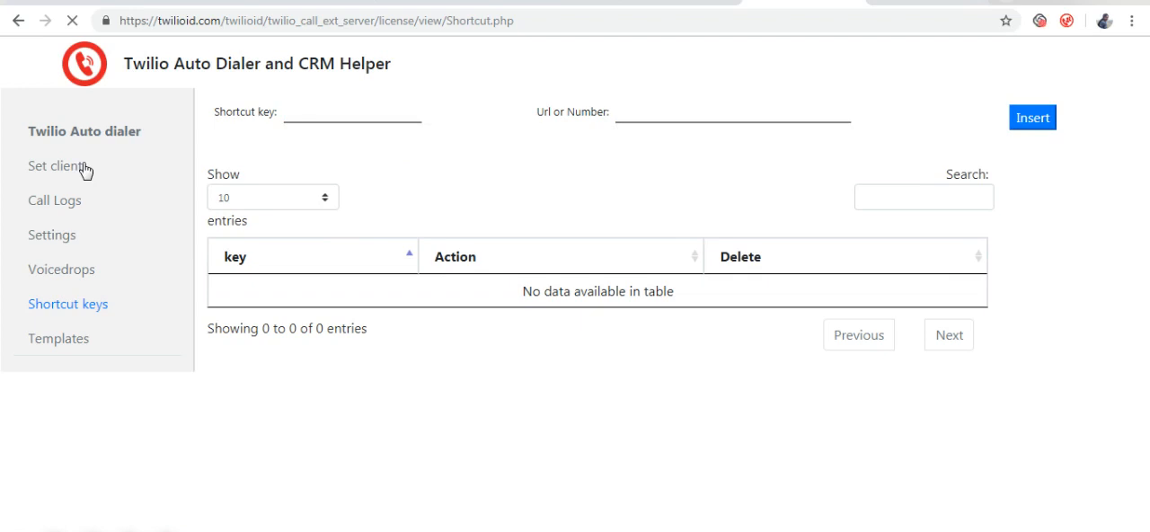
left_click(58, 166)
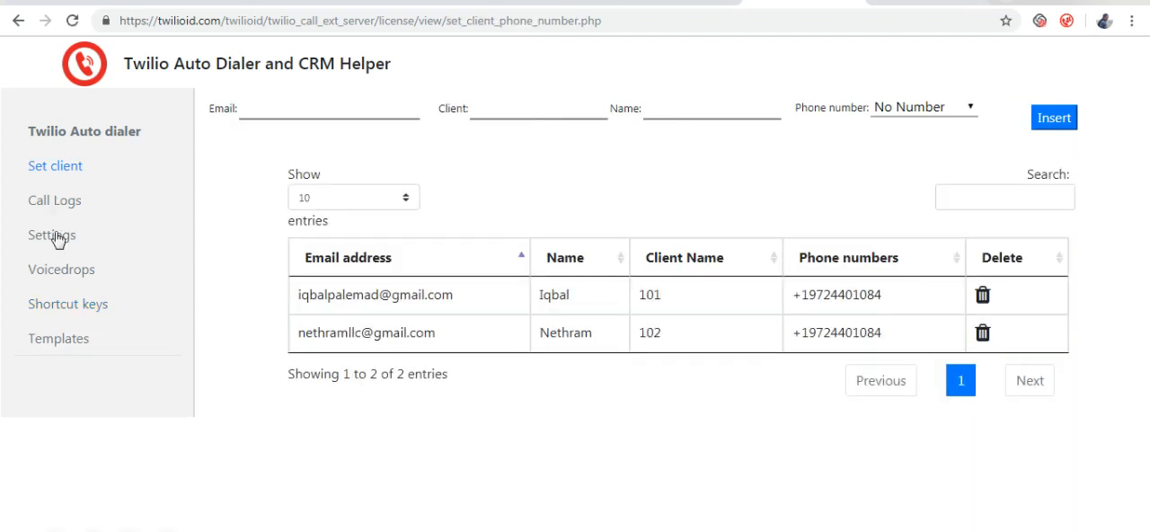
Step: Turn Enable presence off in Settings, leaving SMS and voicemail on, then go to Set client
left_click(52, 233)
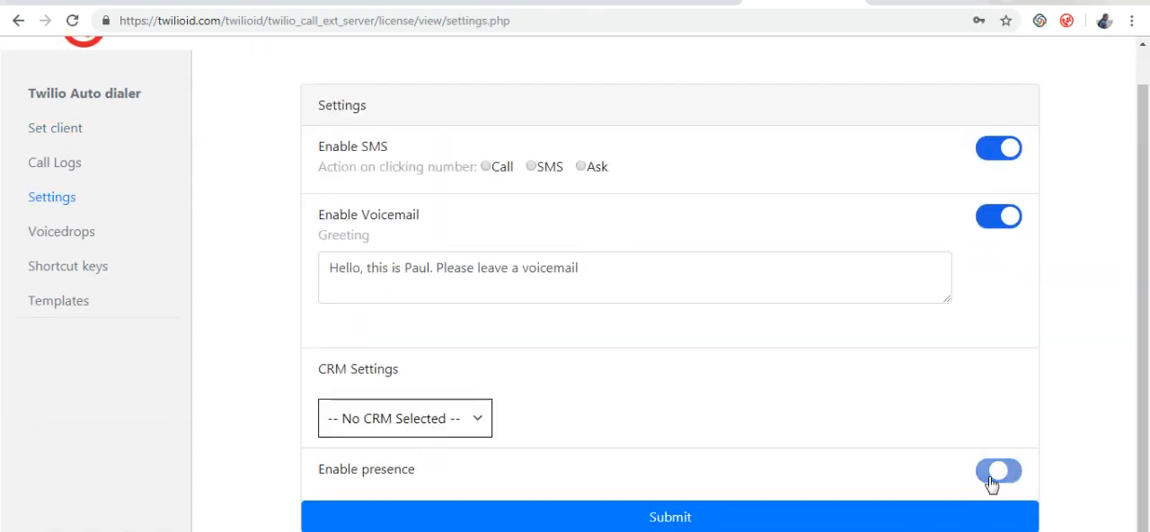
left_click(999, 471)
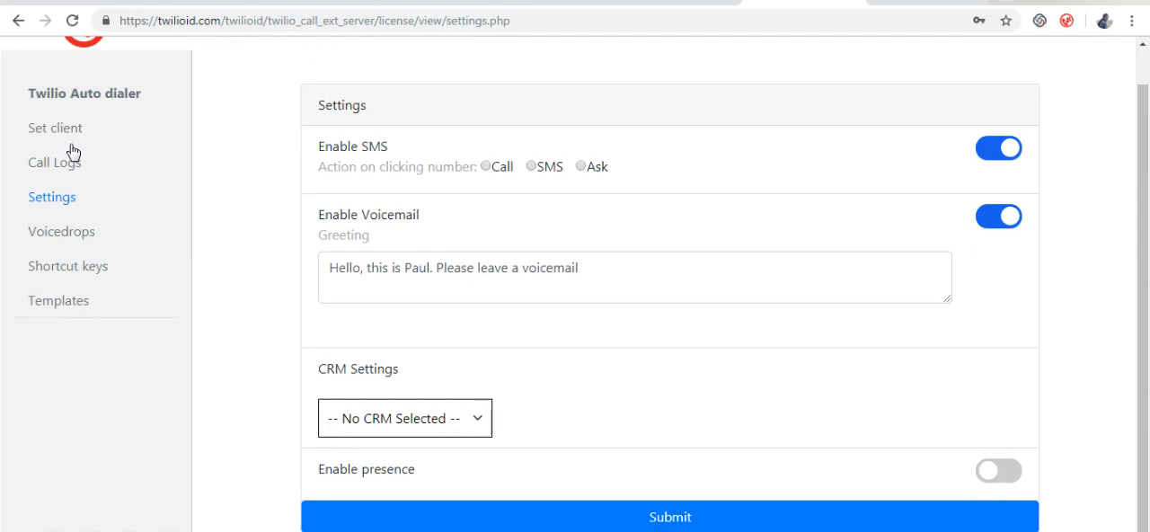
mouse_move(72, 140)
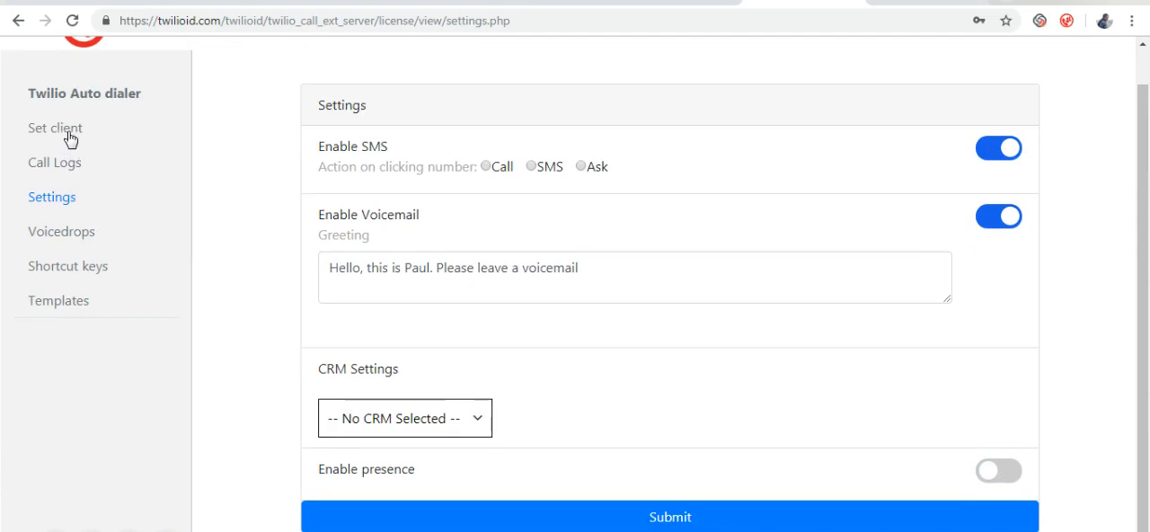
left_click(54, 128)
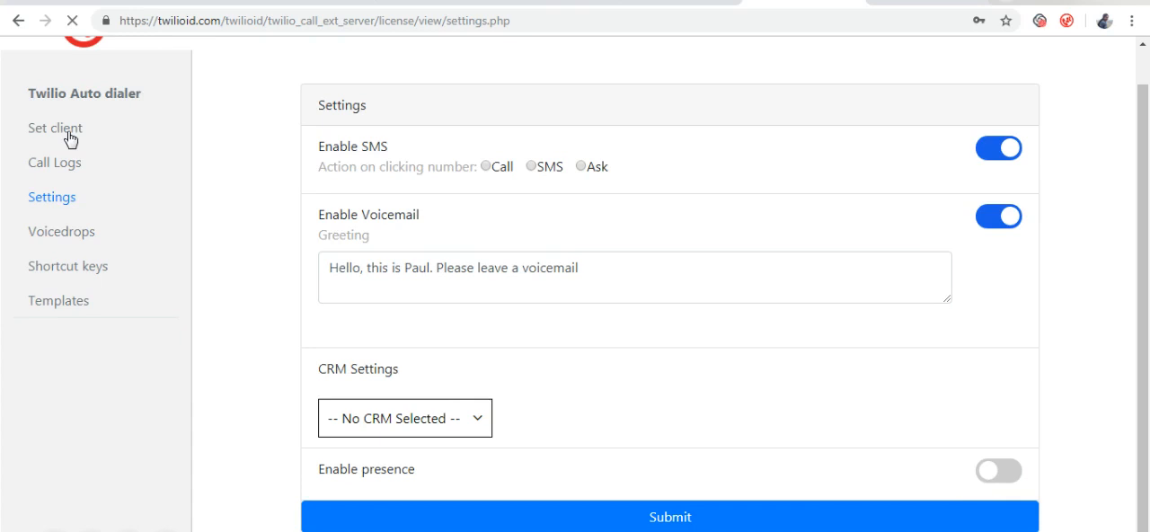
Step: Fill the new client's email from the saved suggestion
left_click(54, 128)
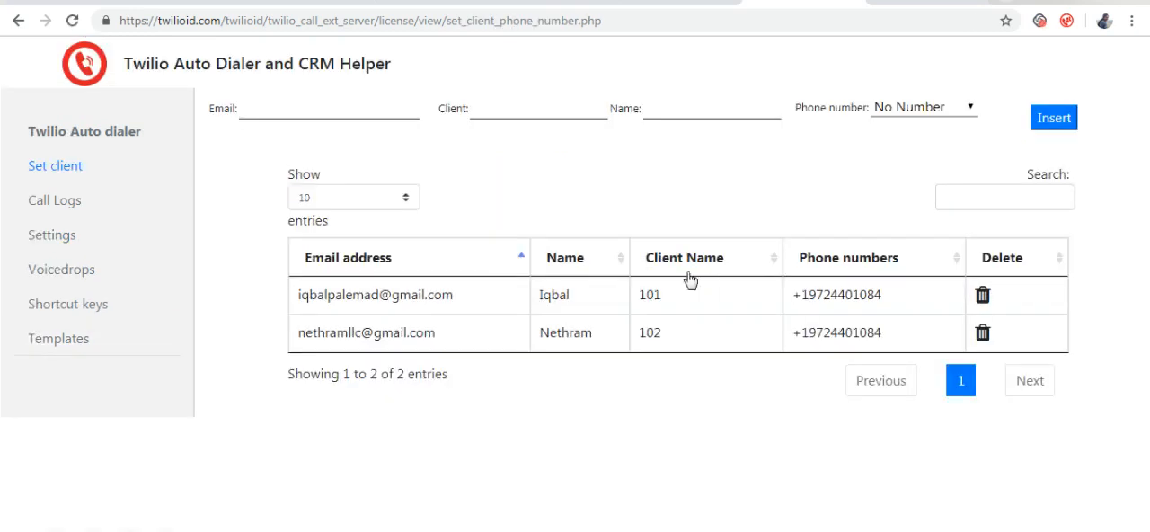
left_click(329, 108)
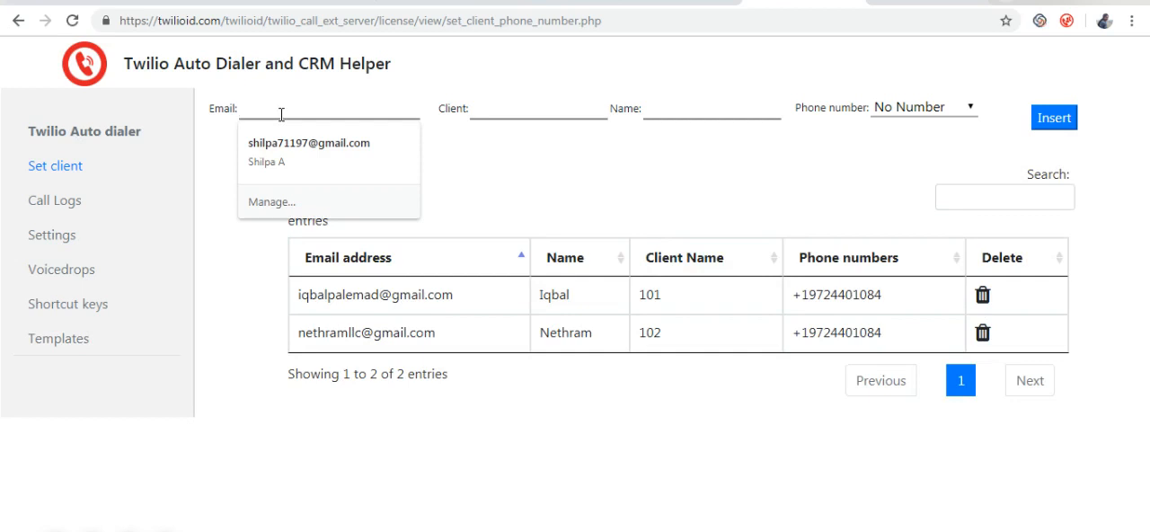
left_click(309, 151)
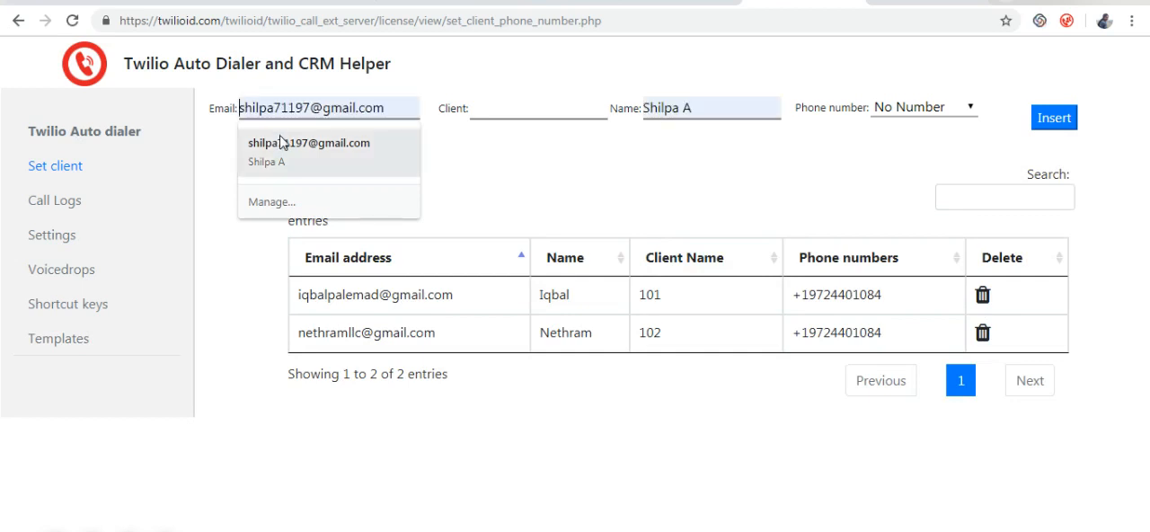
left_click(539, 108)
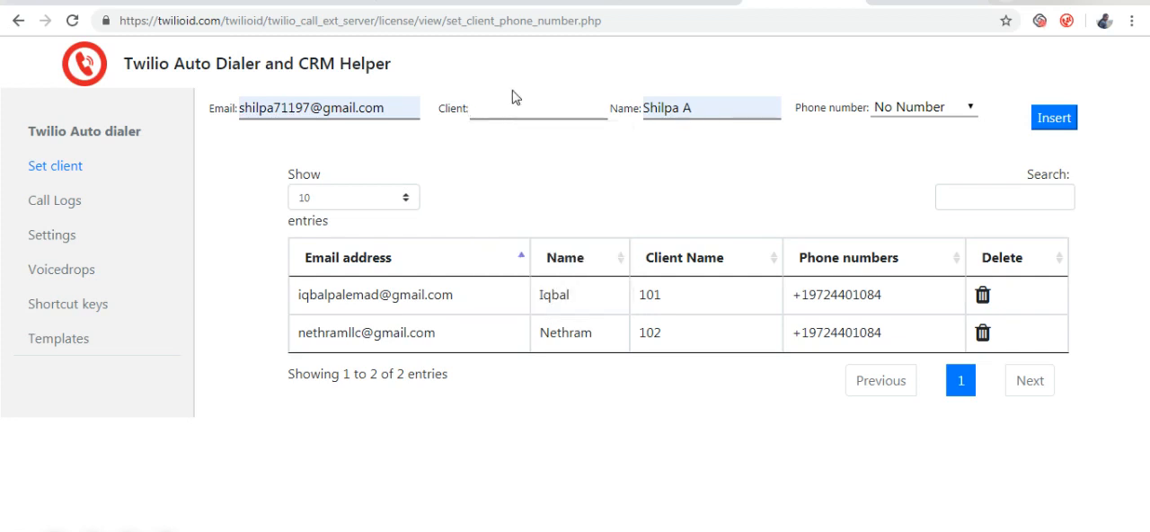
left_click(537, 108)
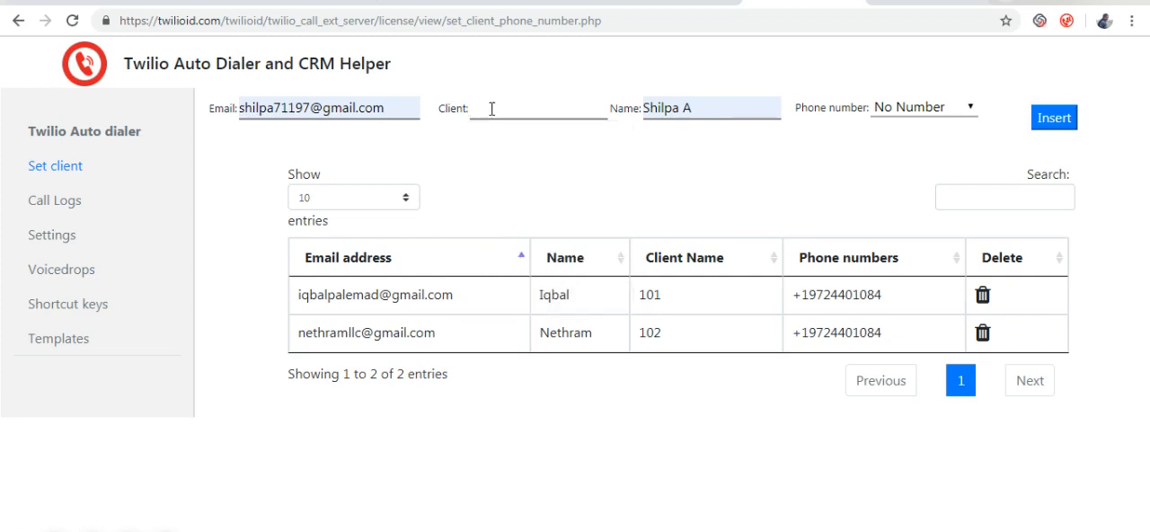
type("10")
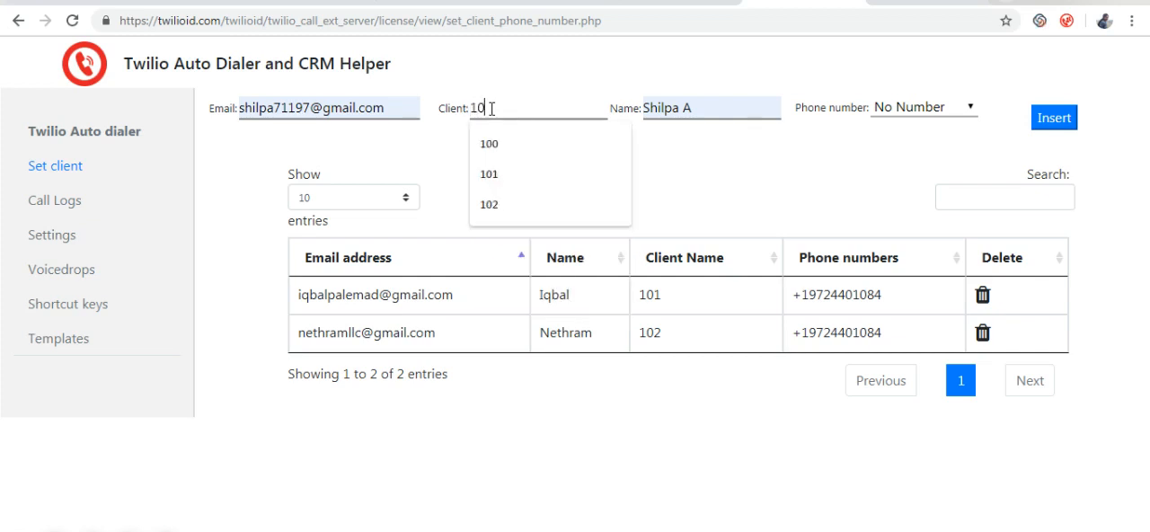
left_click(489, 144)
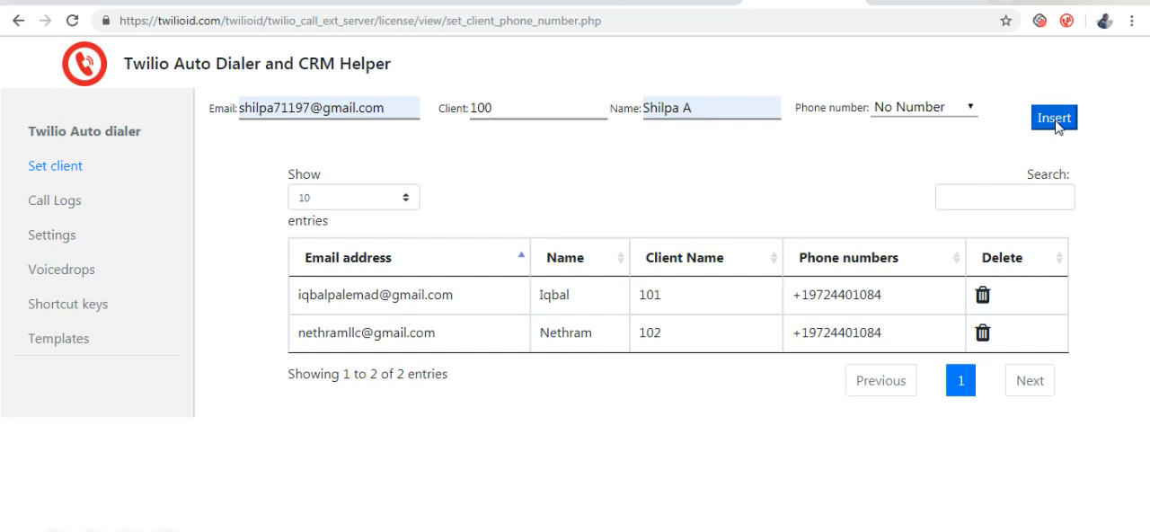
left_click(924, 108)
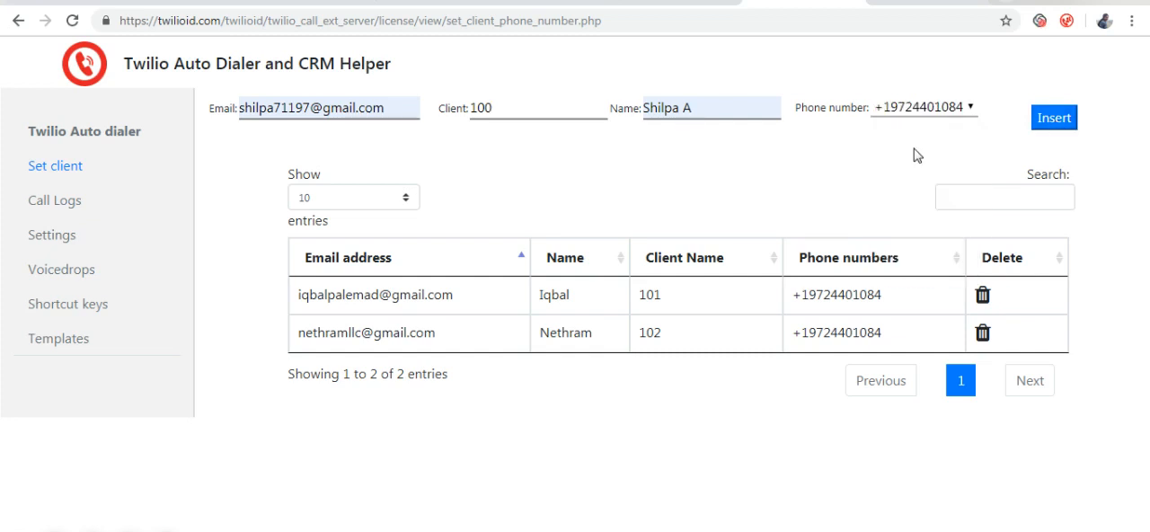
mouse_move(478, 73)
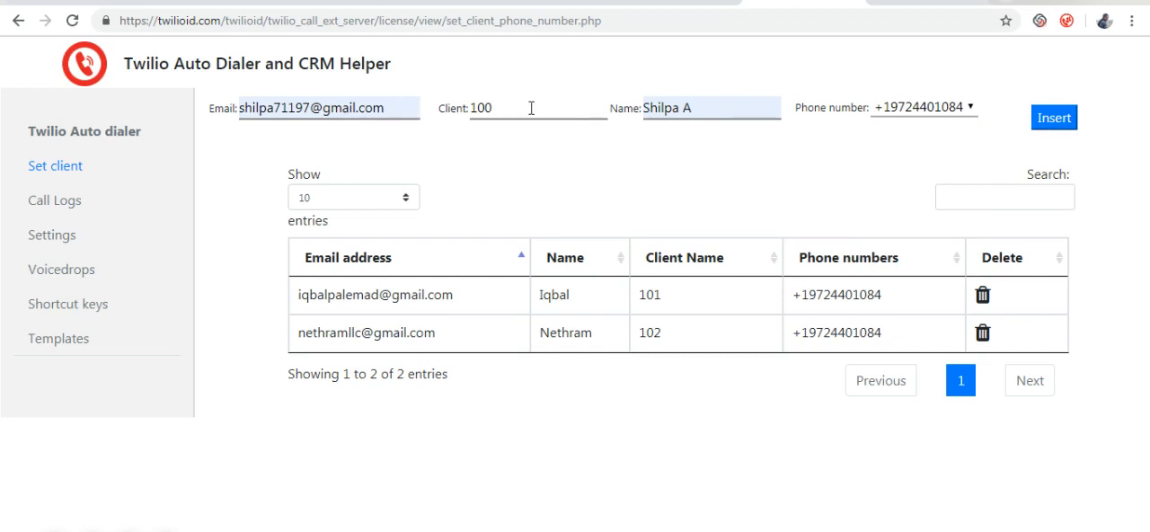
left_click(1053, 118)
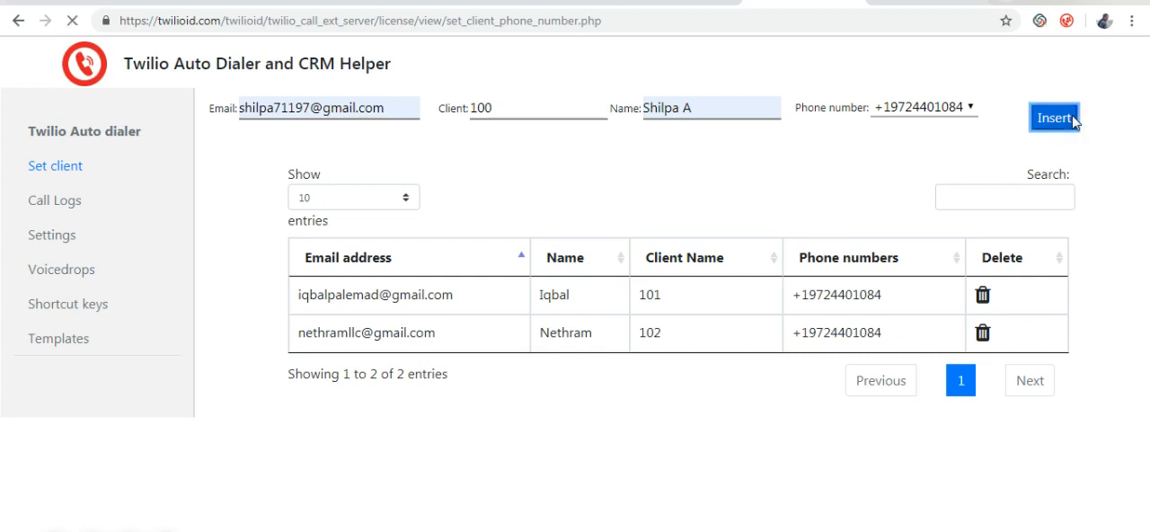
left_click(1054, 118)
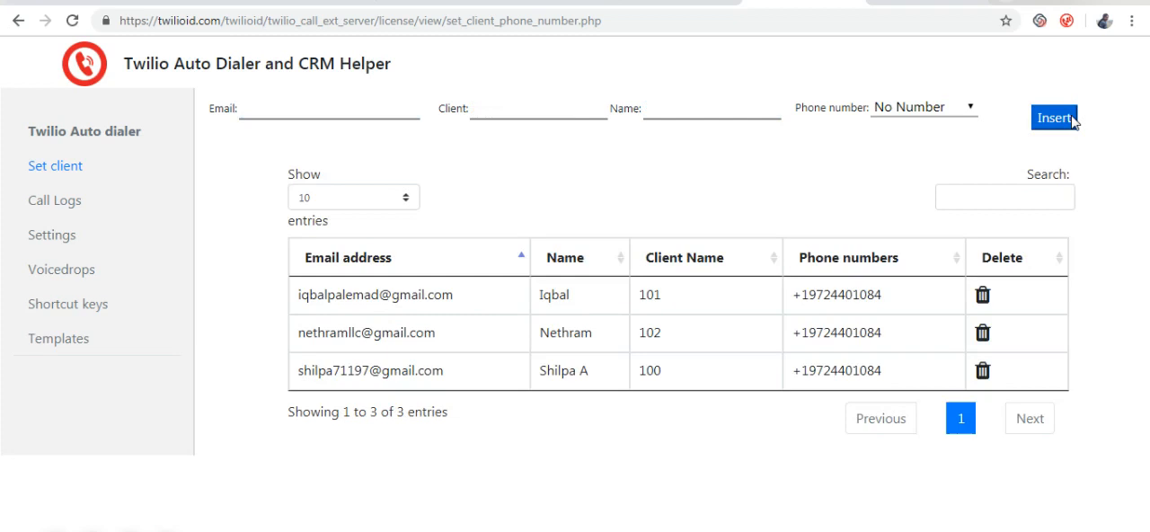
mouse_move(676, 388)
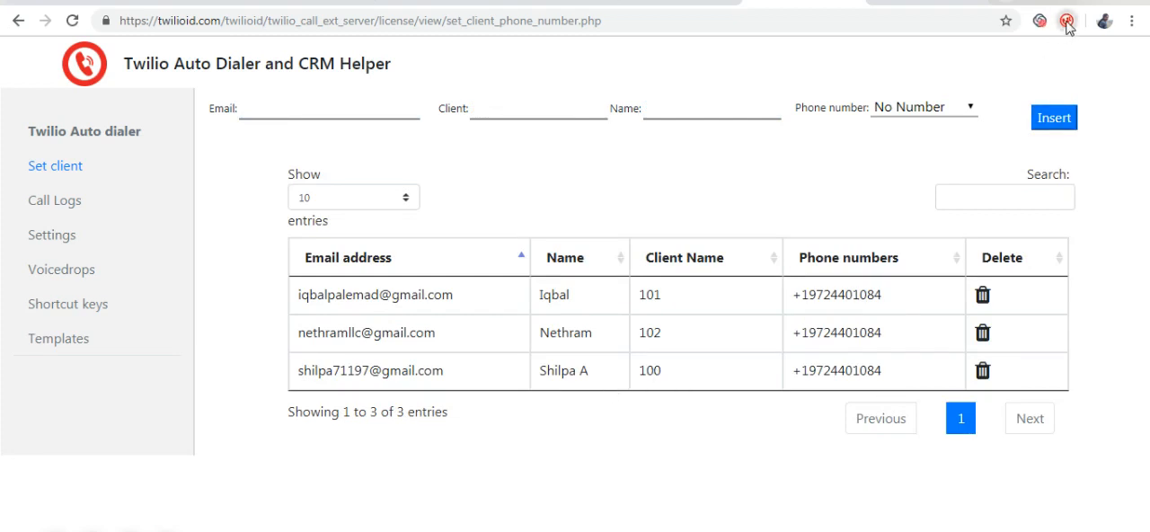
left_click(1067, 22)
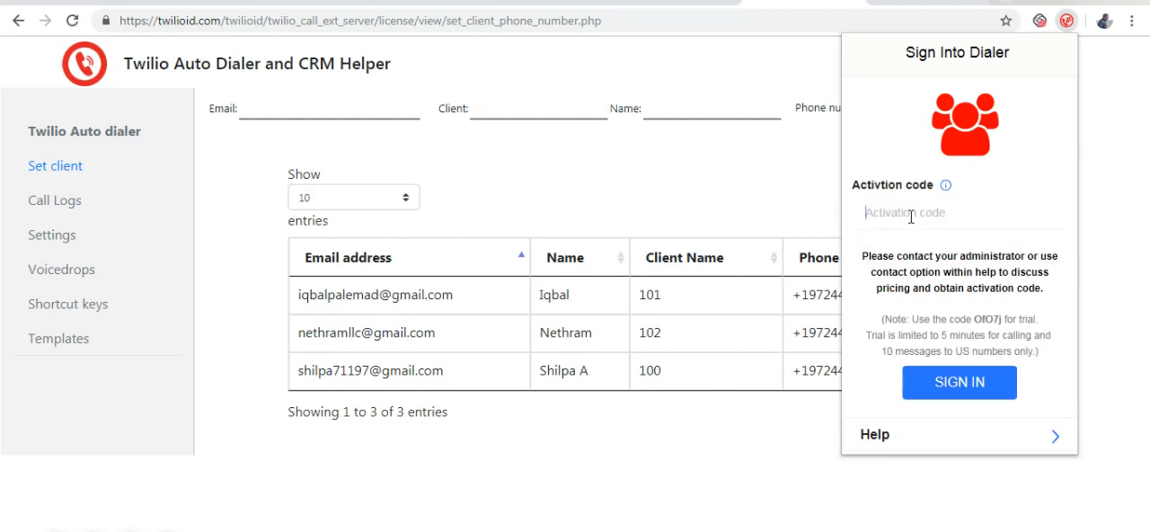
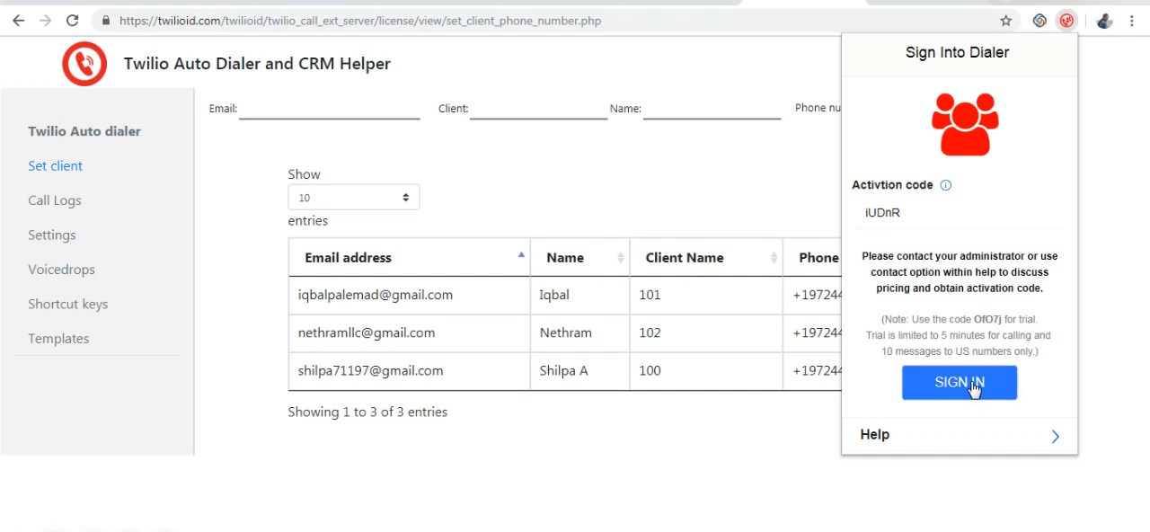
left_click(958, 381)
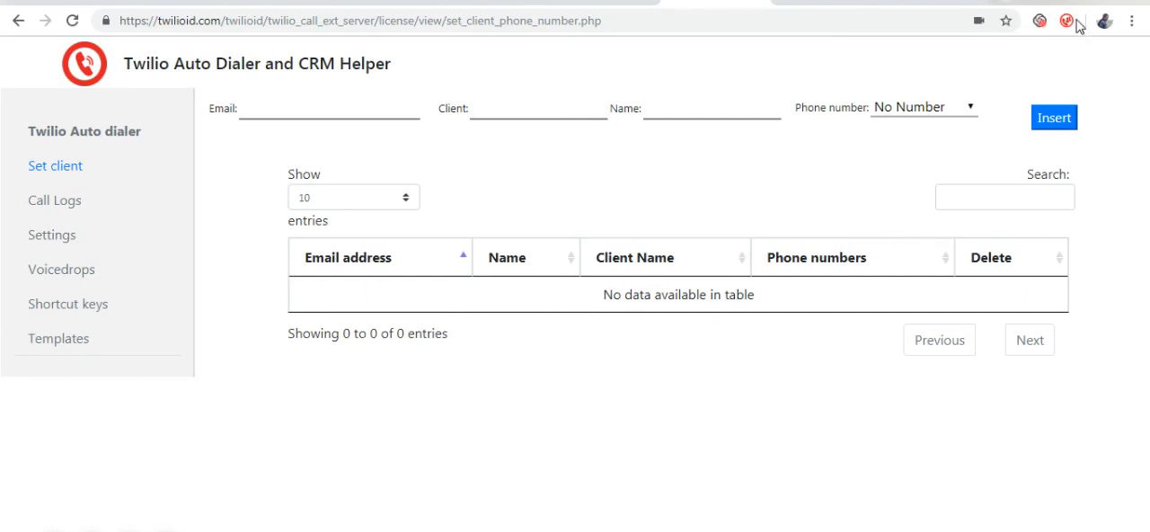
left_click(1068, 21)
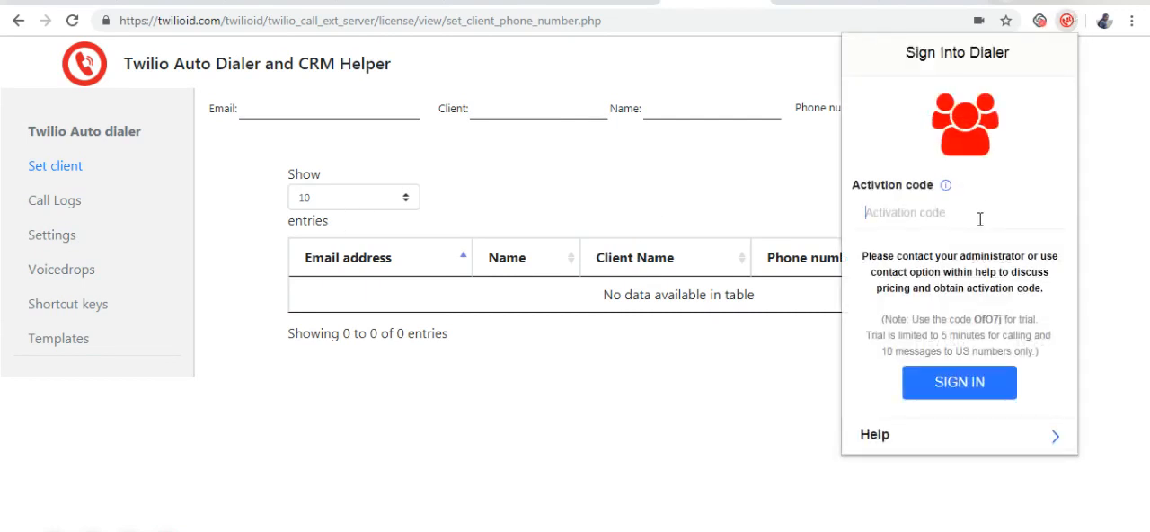
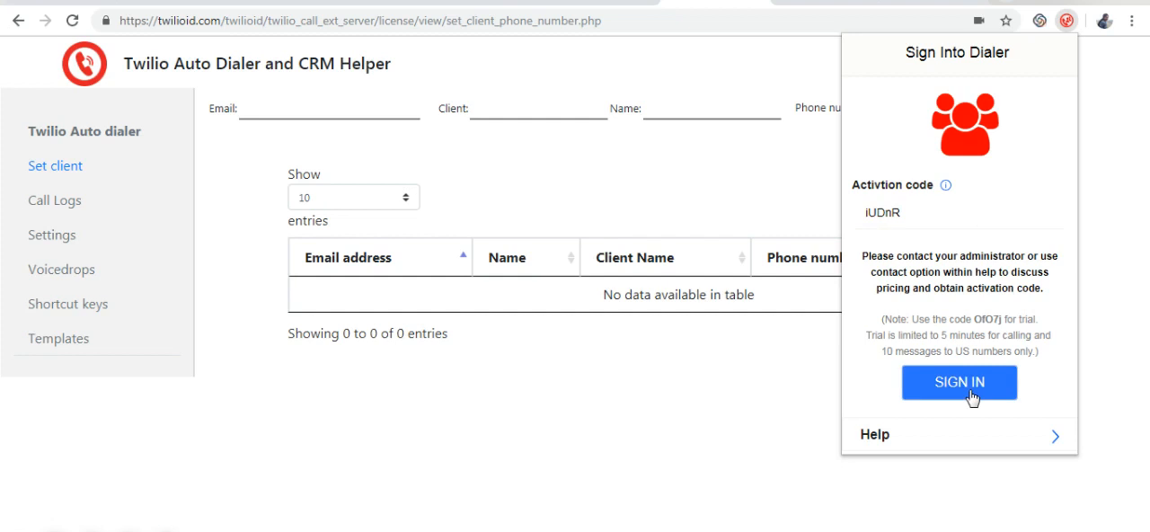
left_click(960, 381)
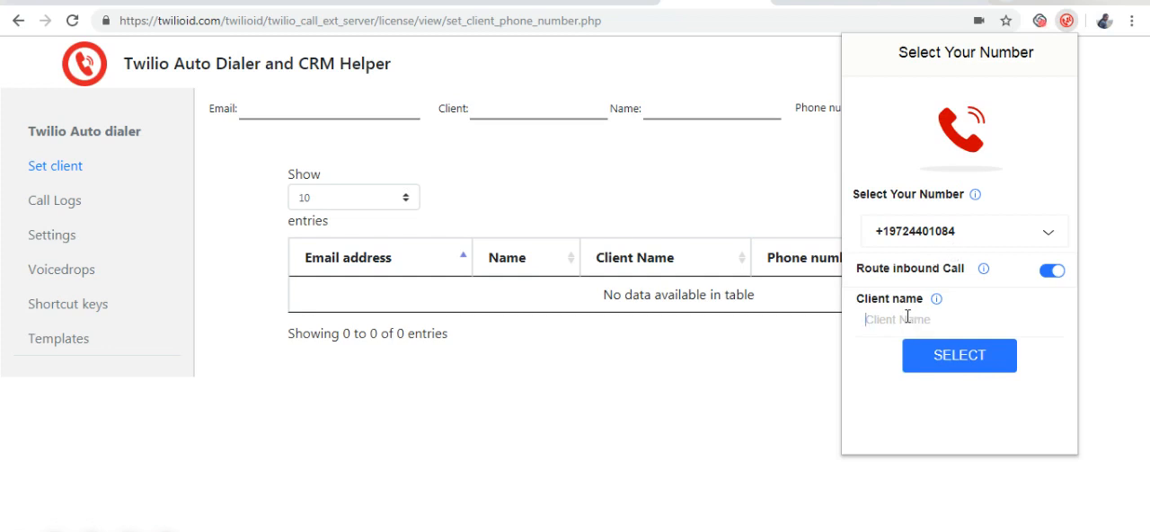
type("1002")
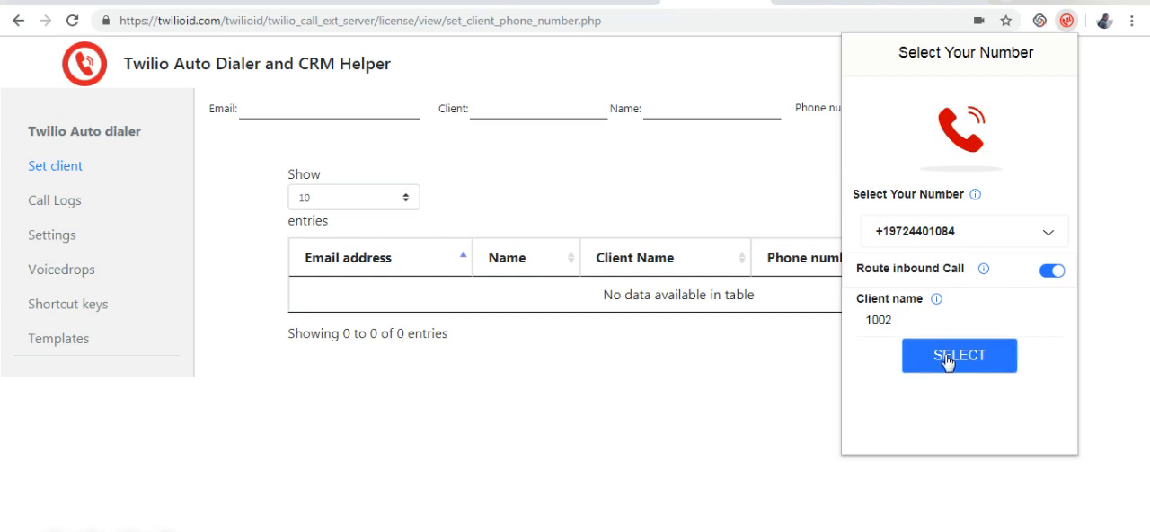
left_click(959, 356)
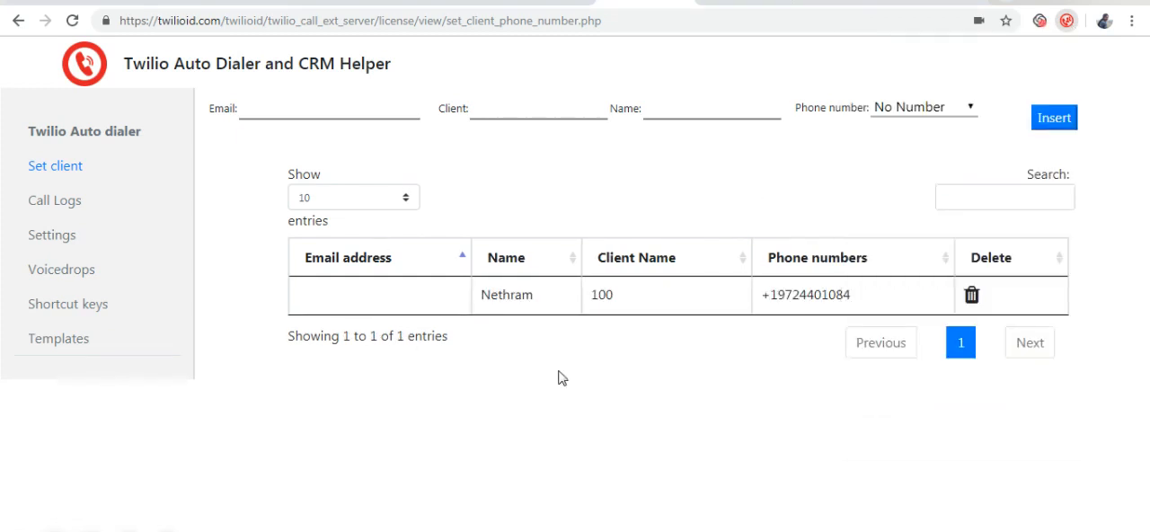
mouse_move(871, 207)
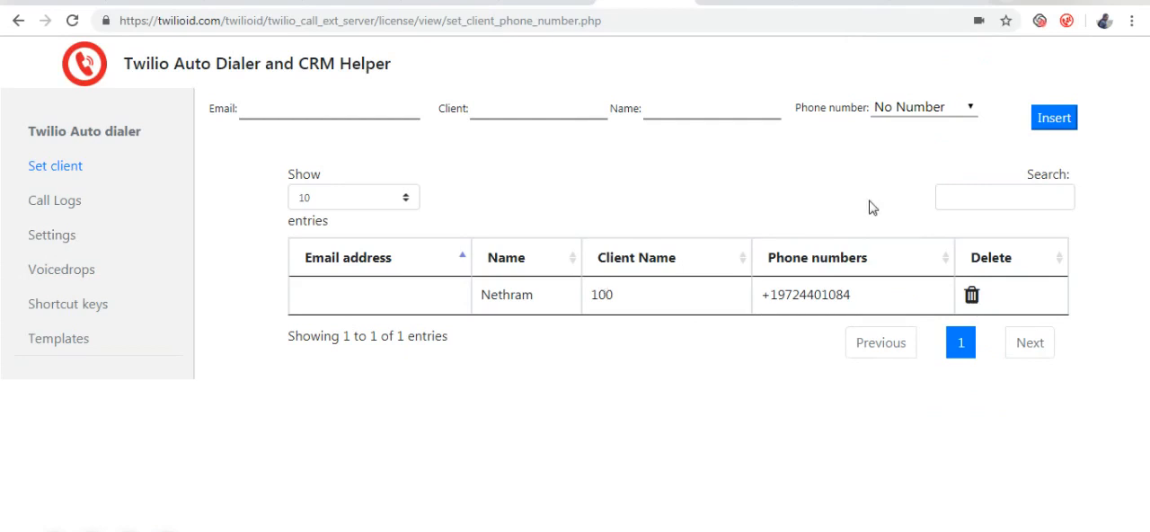
mouse_move(764, 171)
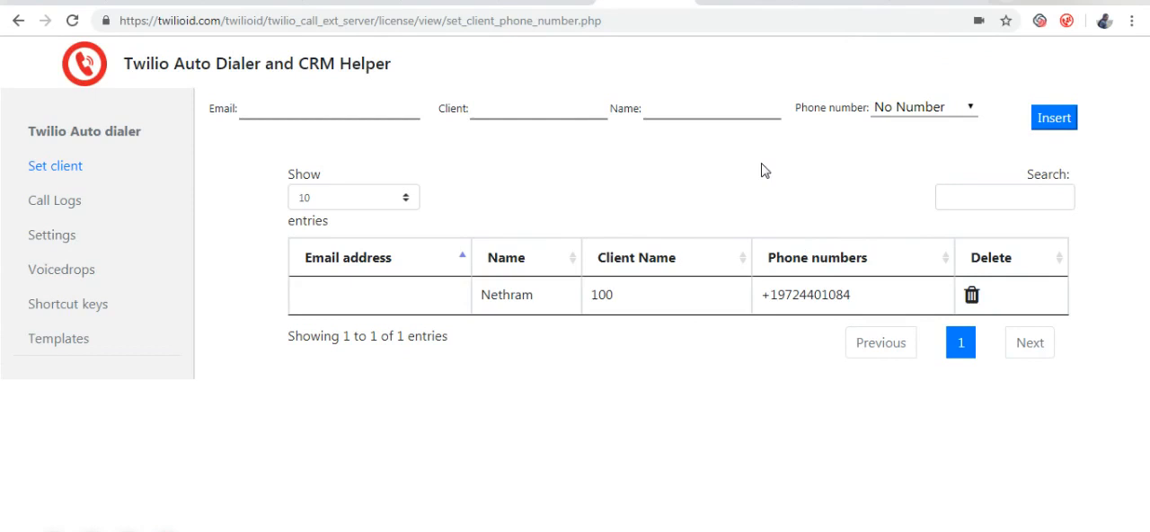
mouse_move(1068, 21)
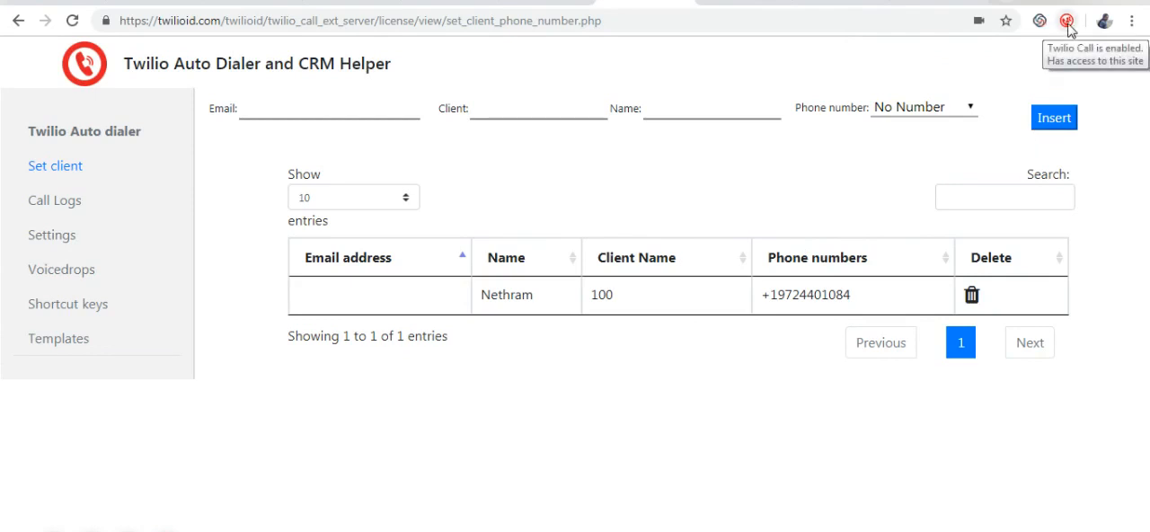
left_click(1068, 22)
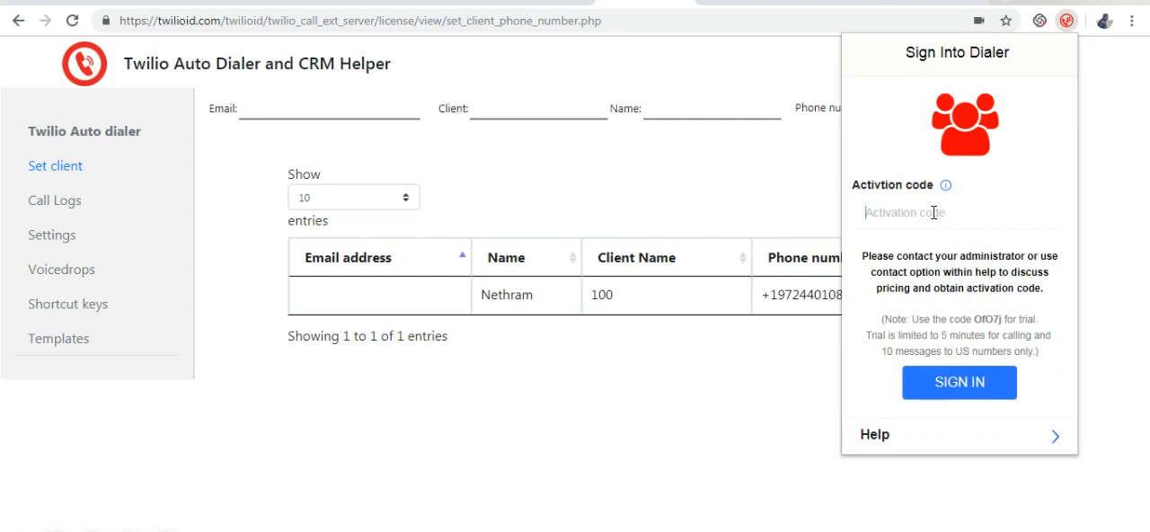
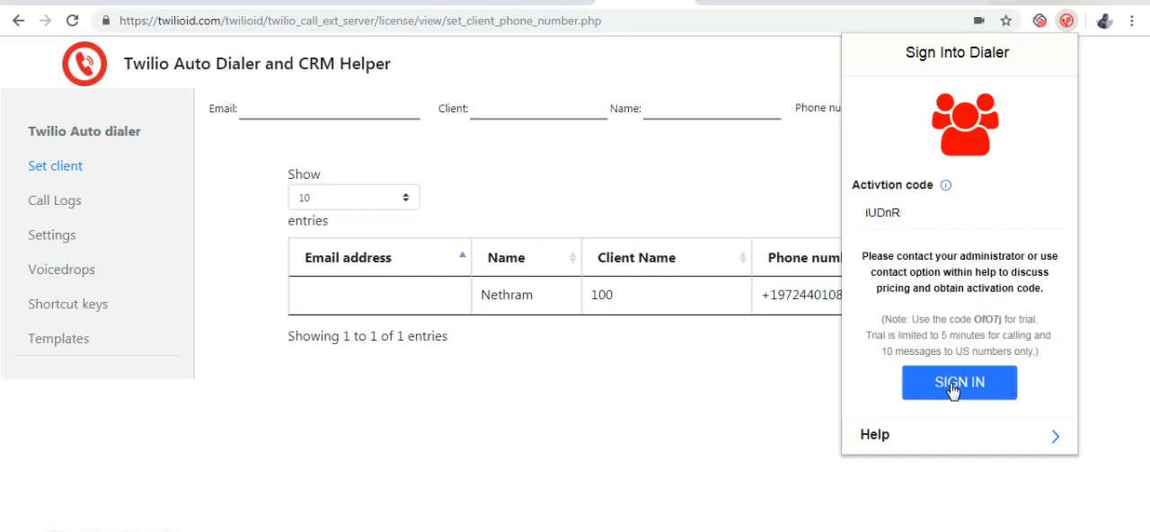
left_click(960, 381)
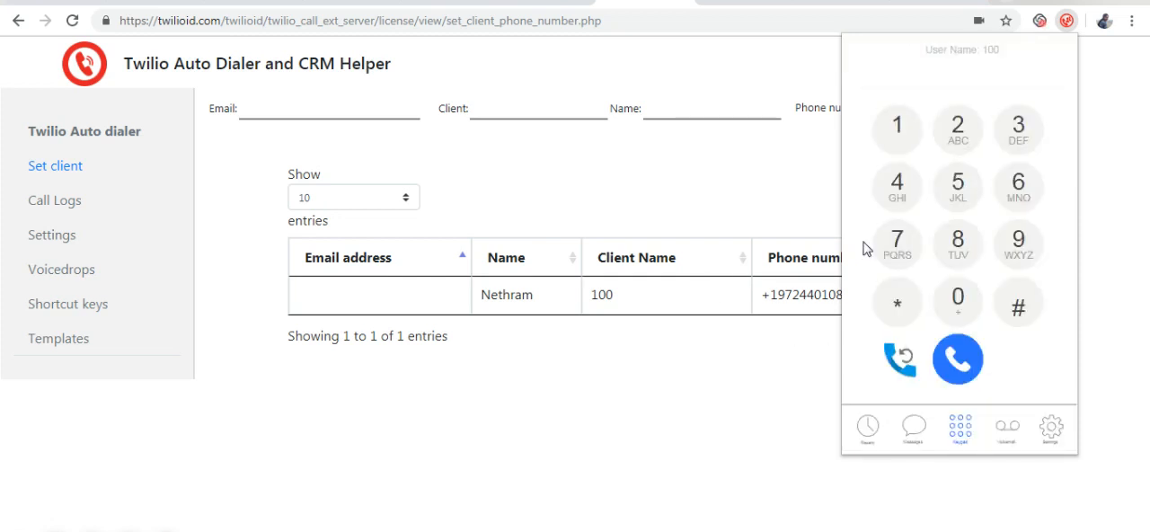
mouse_move(212, 518)
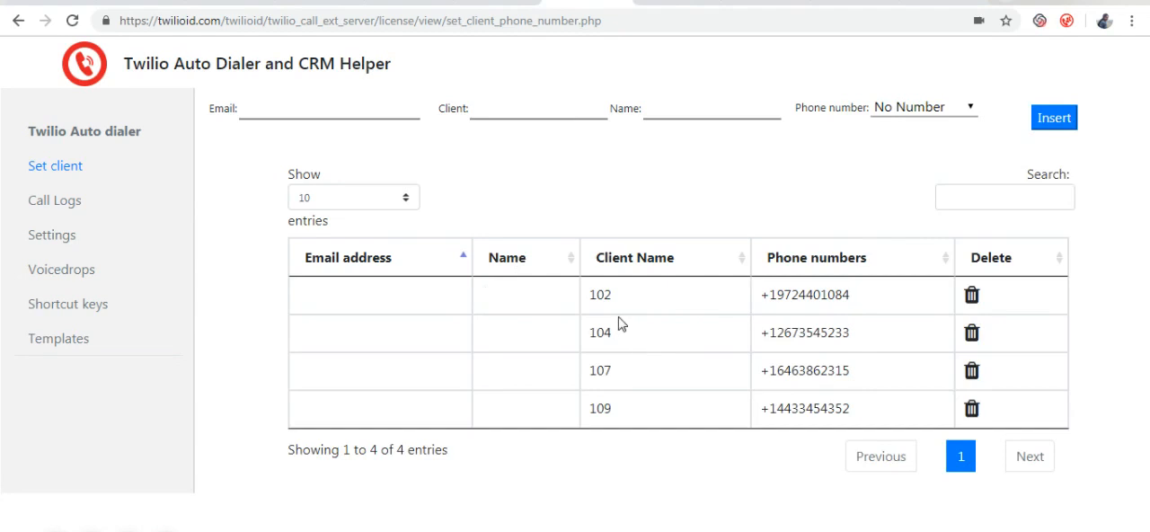
mouse_move(640, 330)
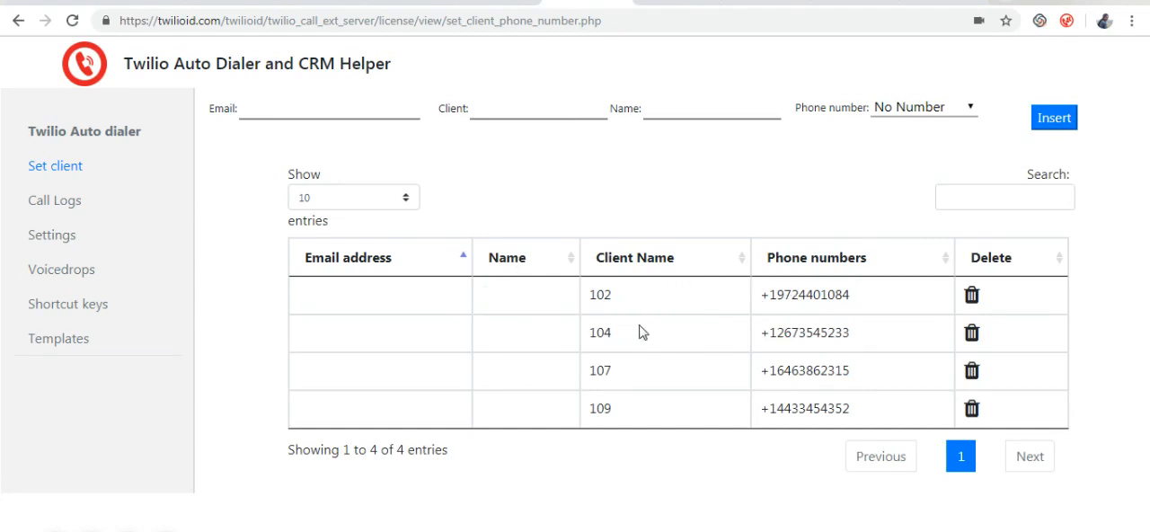
mouse_move(402, 176)
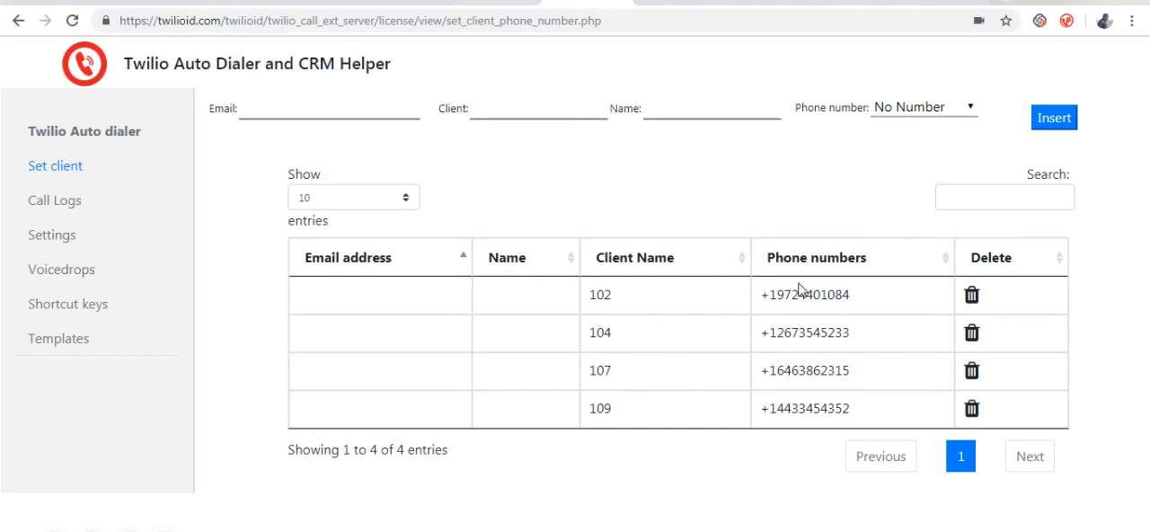
mouse_move(485, 340)
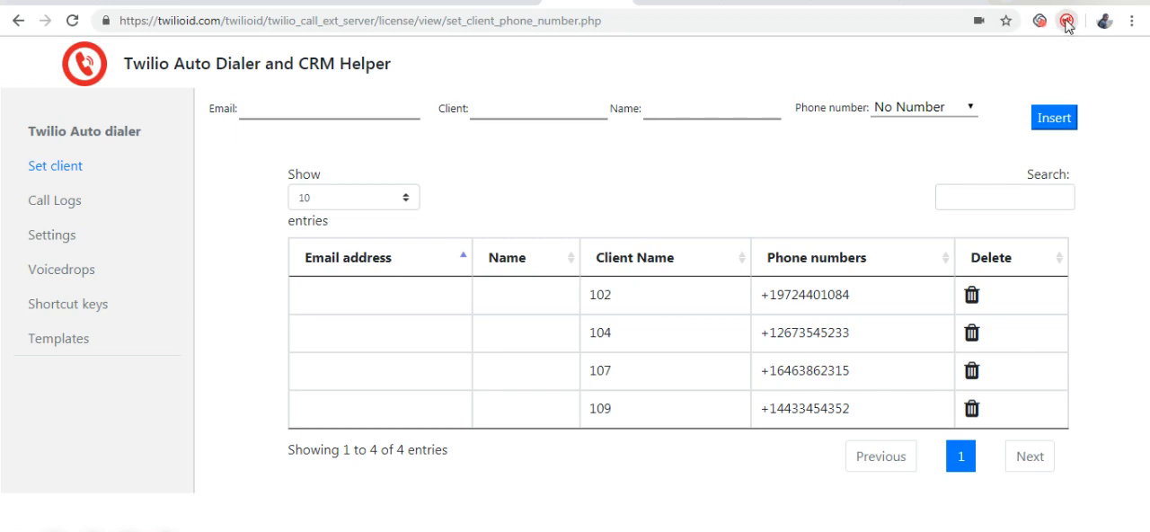
left_click(1068, 22)
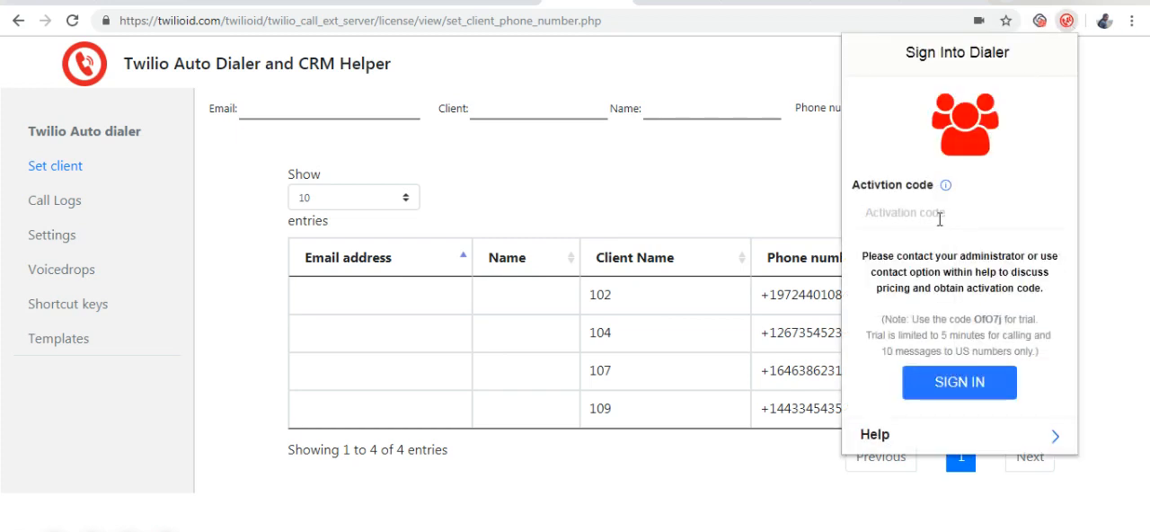
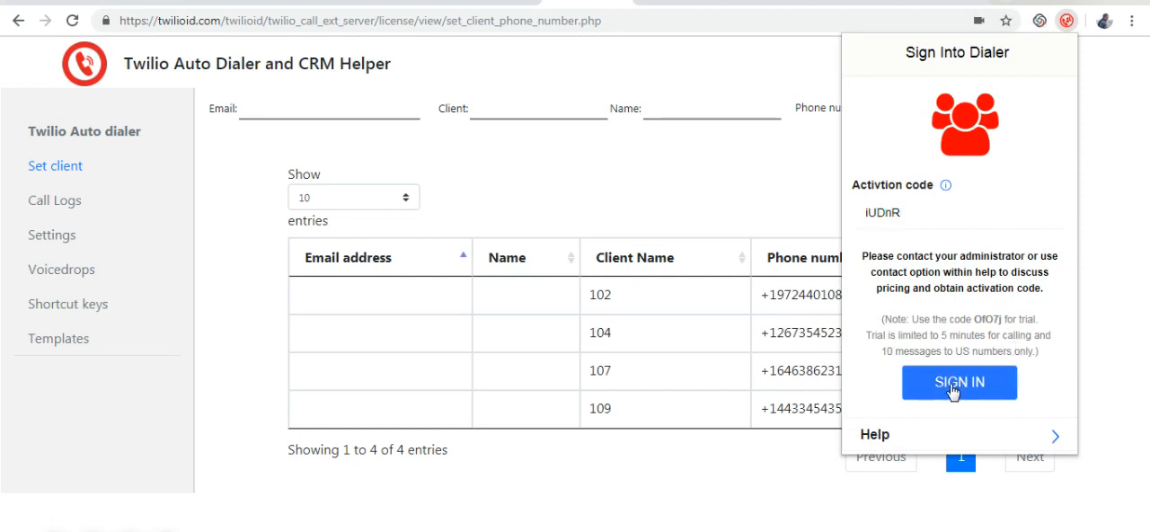
left_click(959, 381)
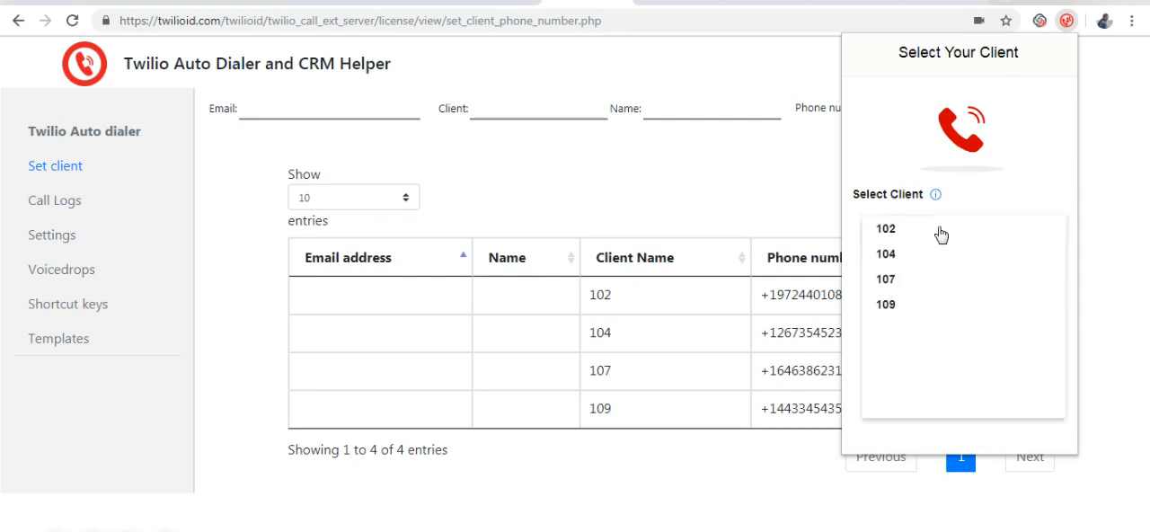
Step: Select client 102 for the dialer, bringing up its keypad
left_click(884, 228)
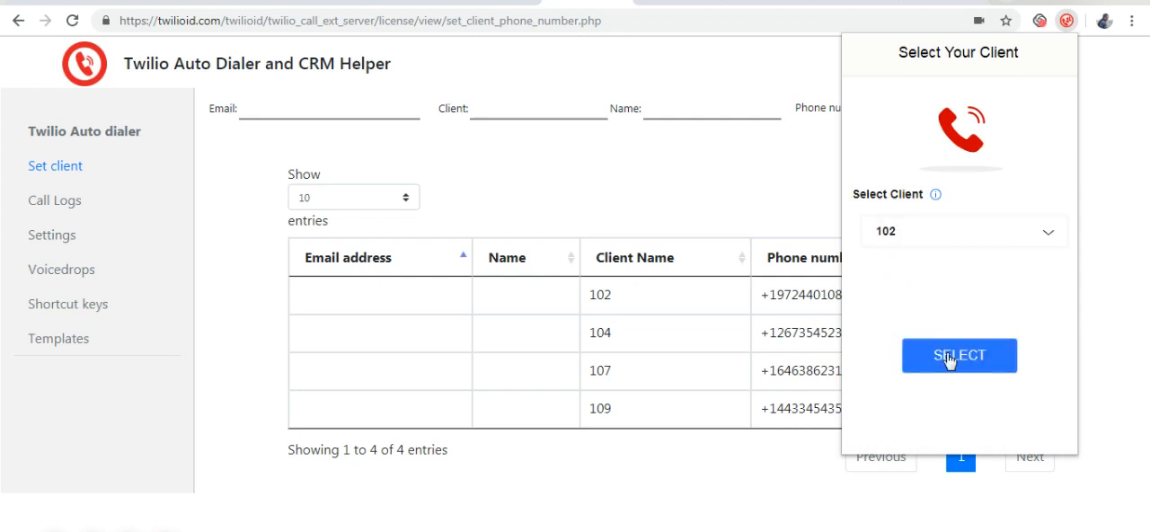
left_click(959, 356)
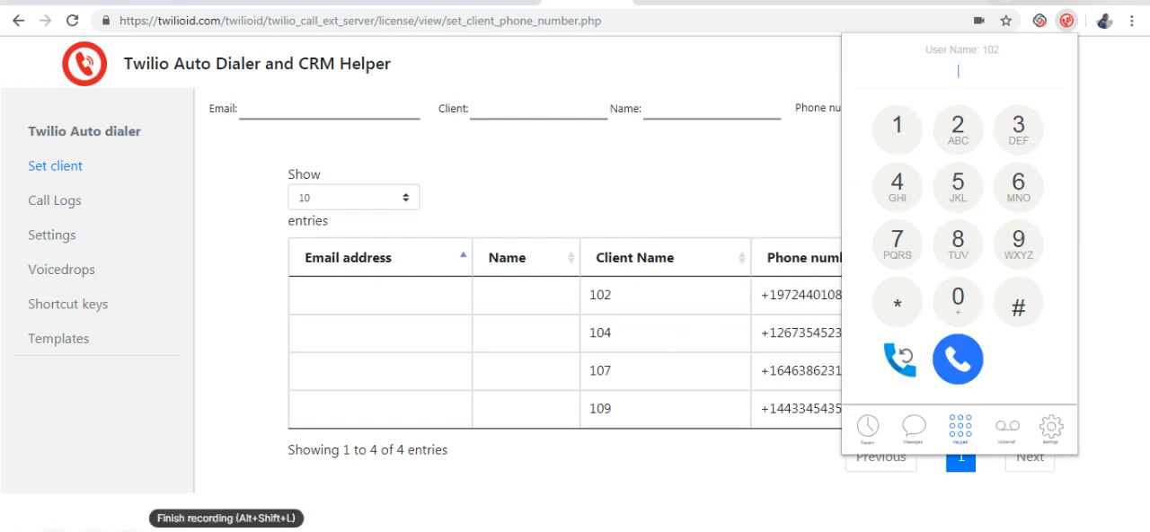
Step: Choose Zoho CRM in the Settings page's CRM options, then head to Voicedrops
left_click(52, 234)
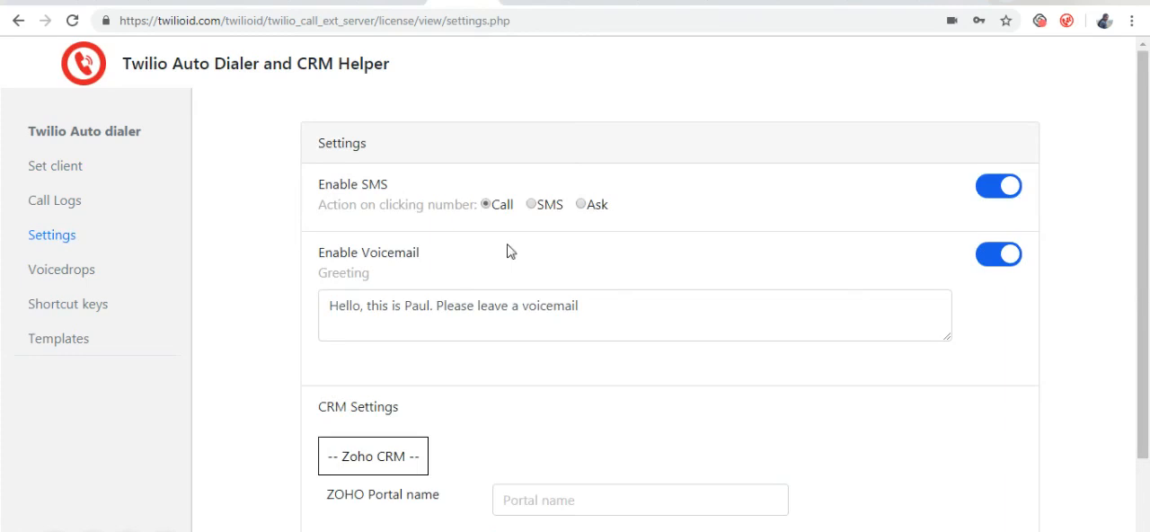
mouse_move(372, 464)
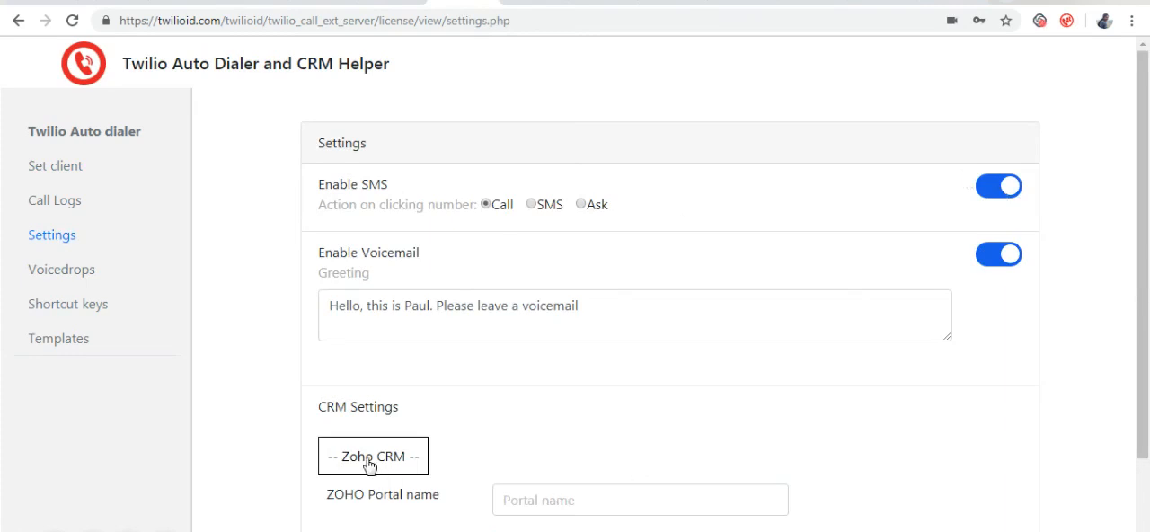
left_click(372, 457)
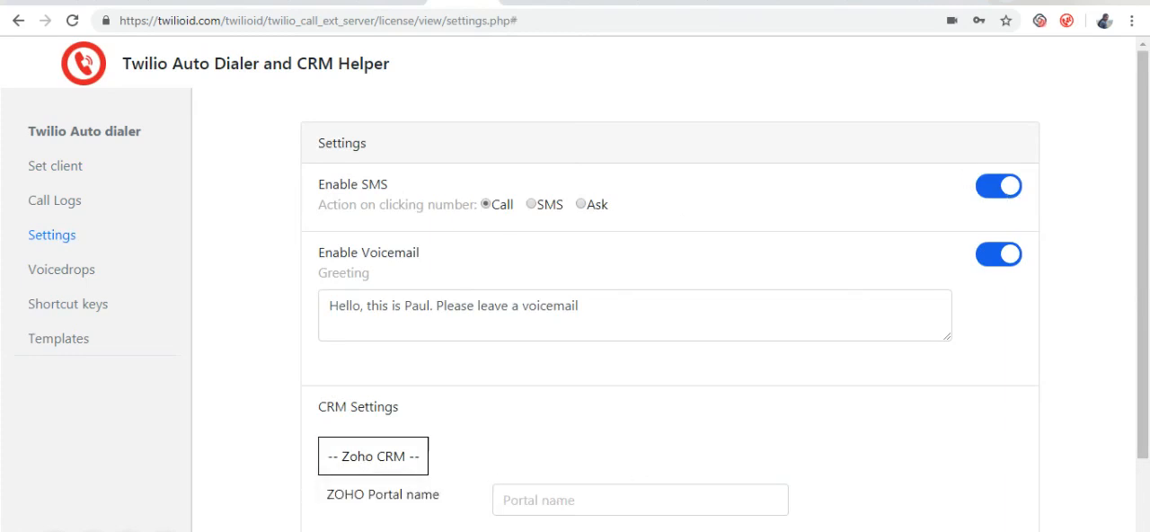
left_click(640, 499)
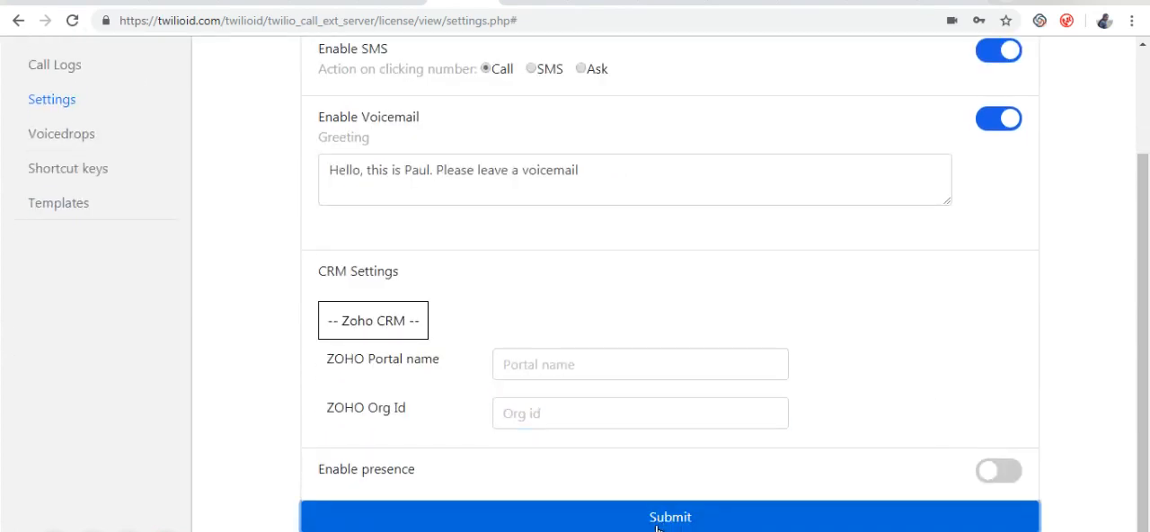
mouse_move(61, 133)
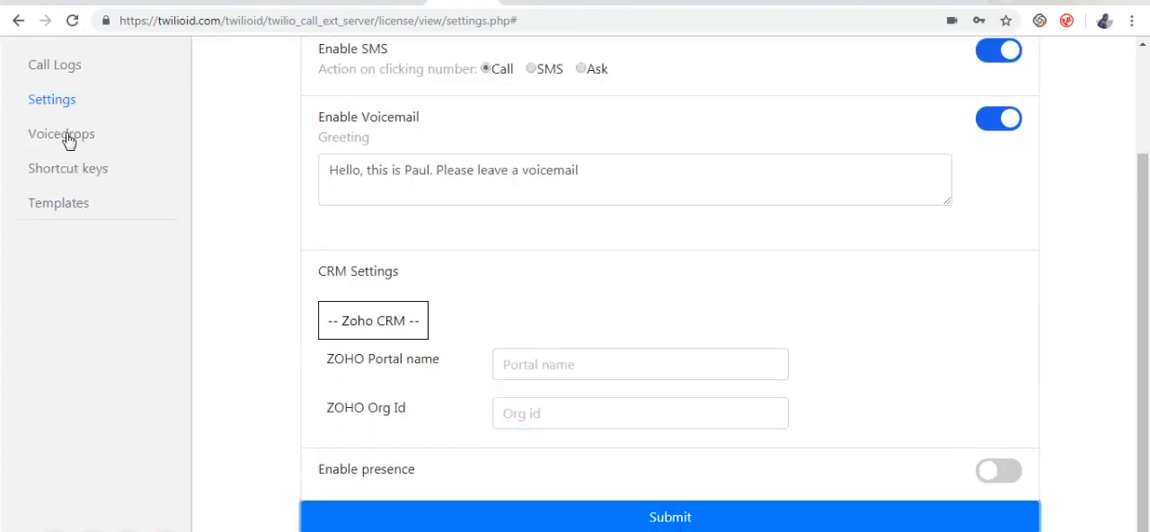
left_click(669, 517)
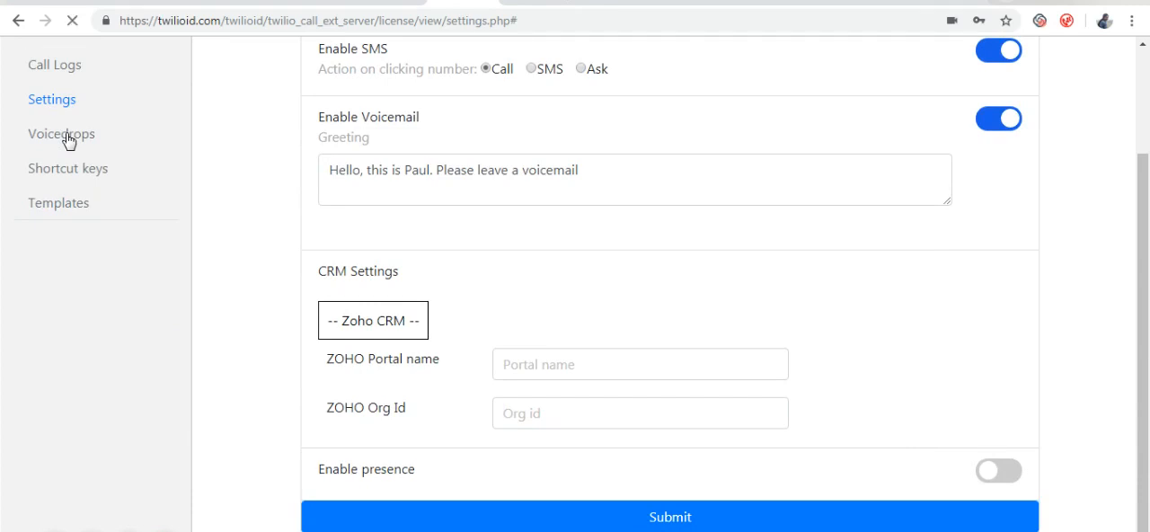
Step: Insert a voicedrop named 'buyer' using the previously used Twilio recording URL
left_click(61, 133)
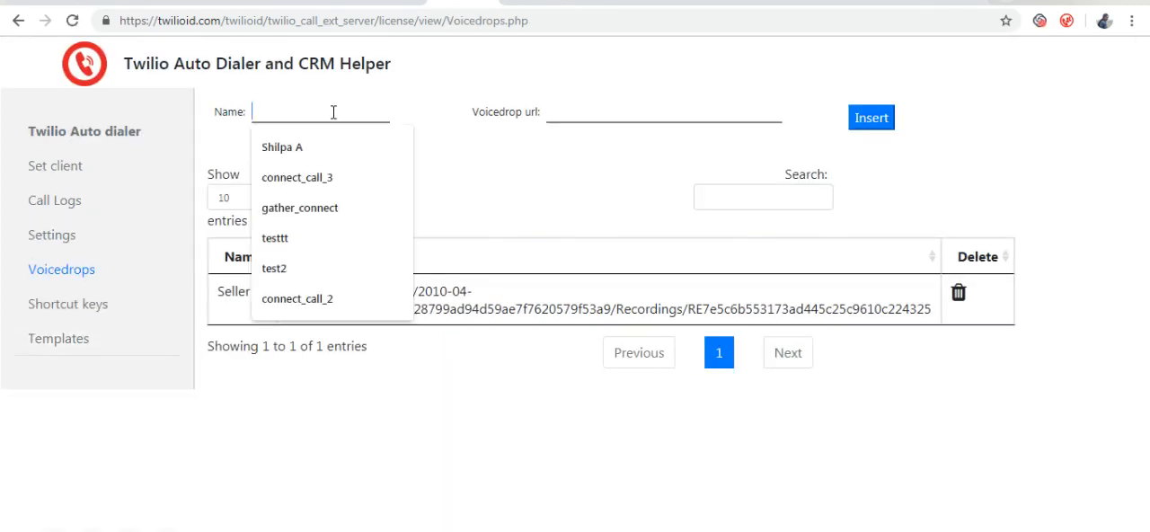
type("buyer")
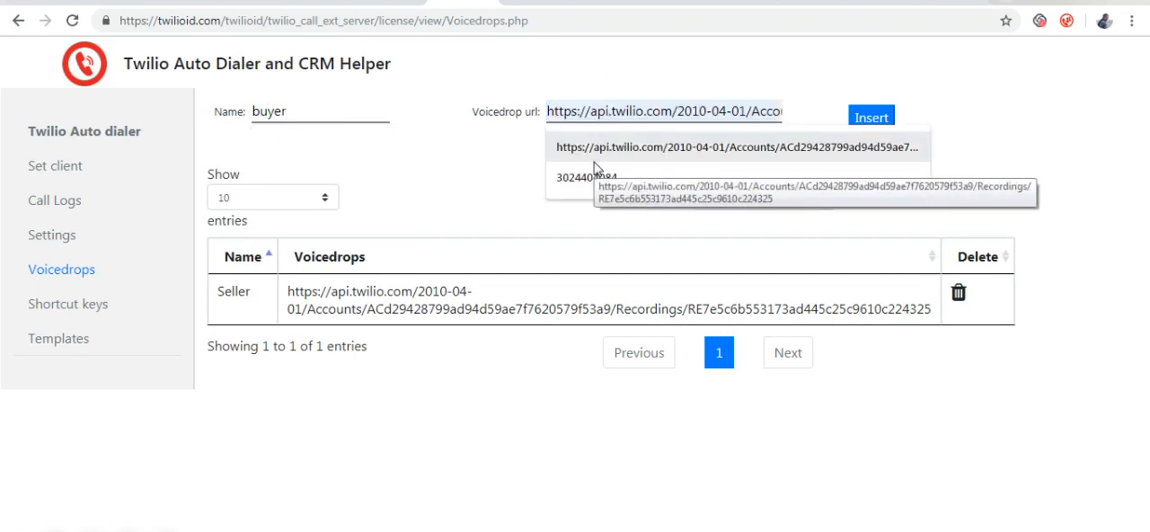
left_click(870, 117)
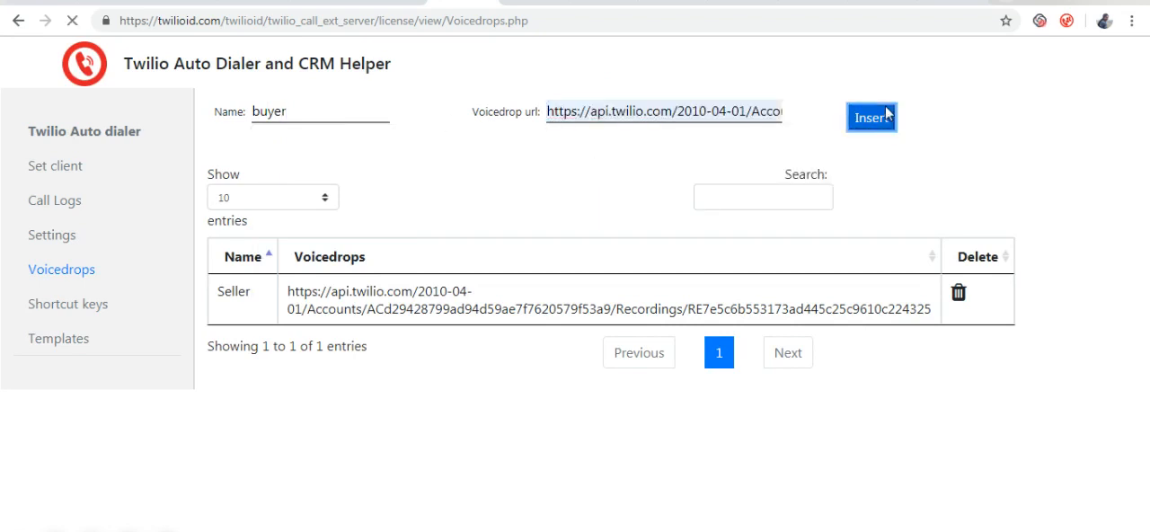
left_click(870, 117)
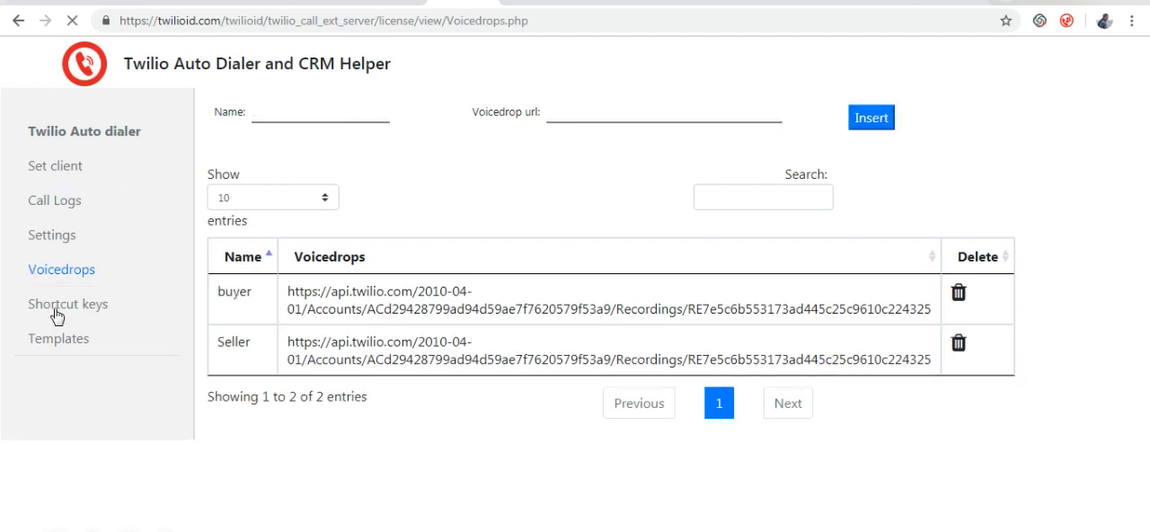
left_click(68, 304)
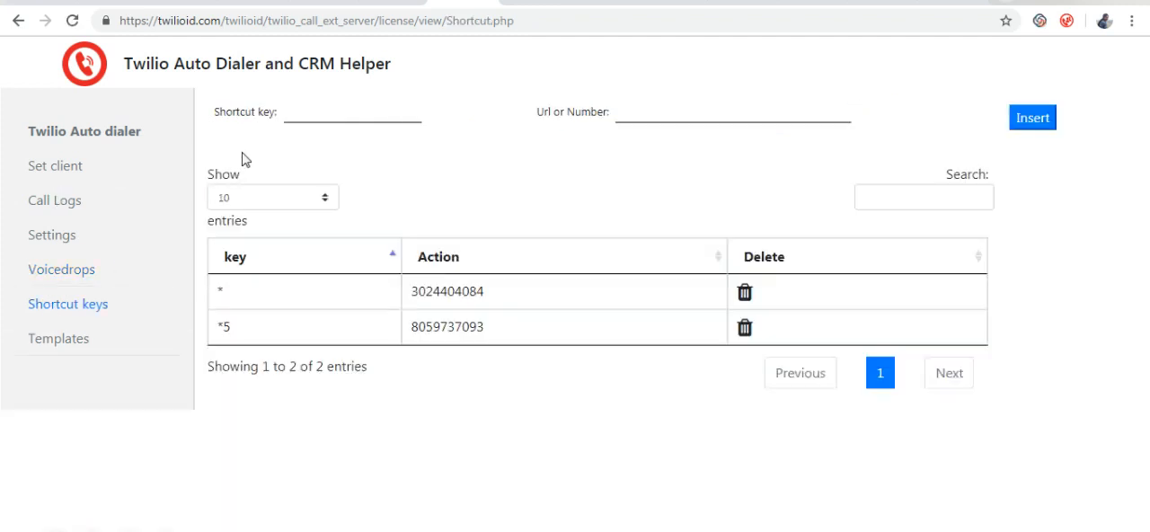
left_click(352, 111)
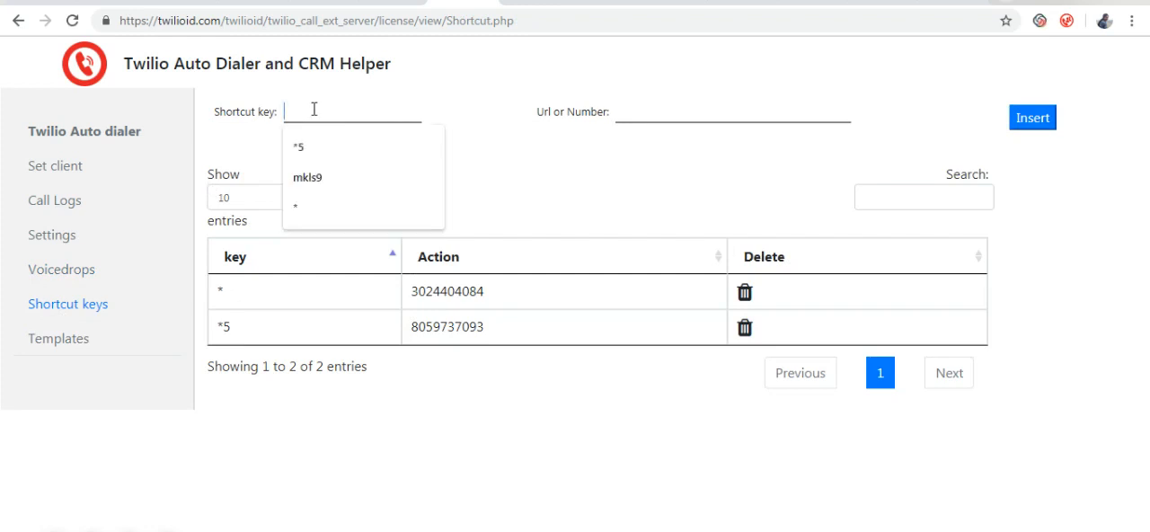
type("*6")
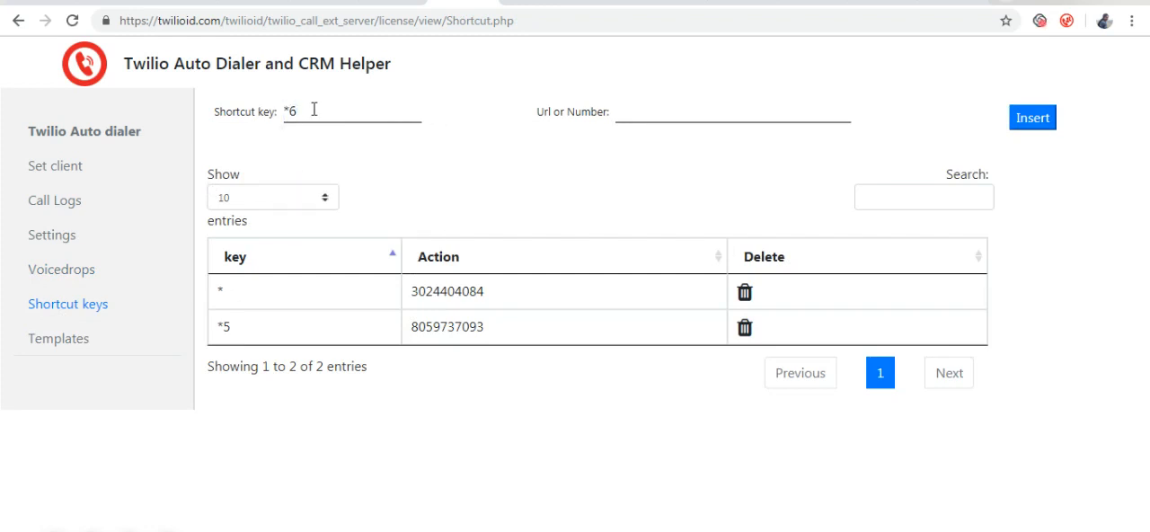
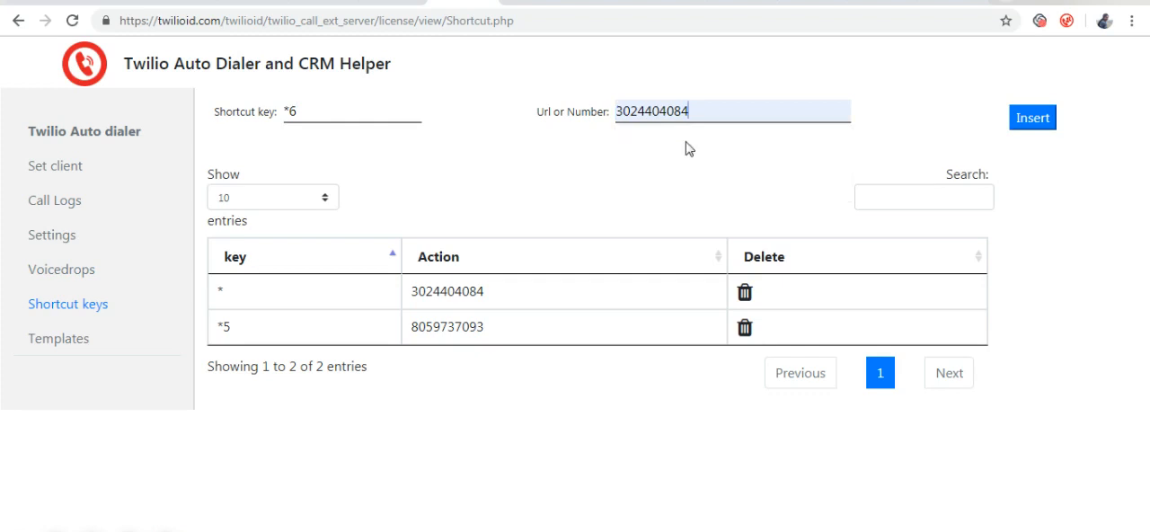
left_click(1032, 118)
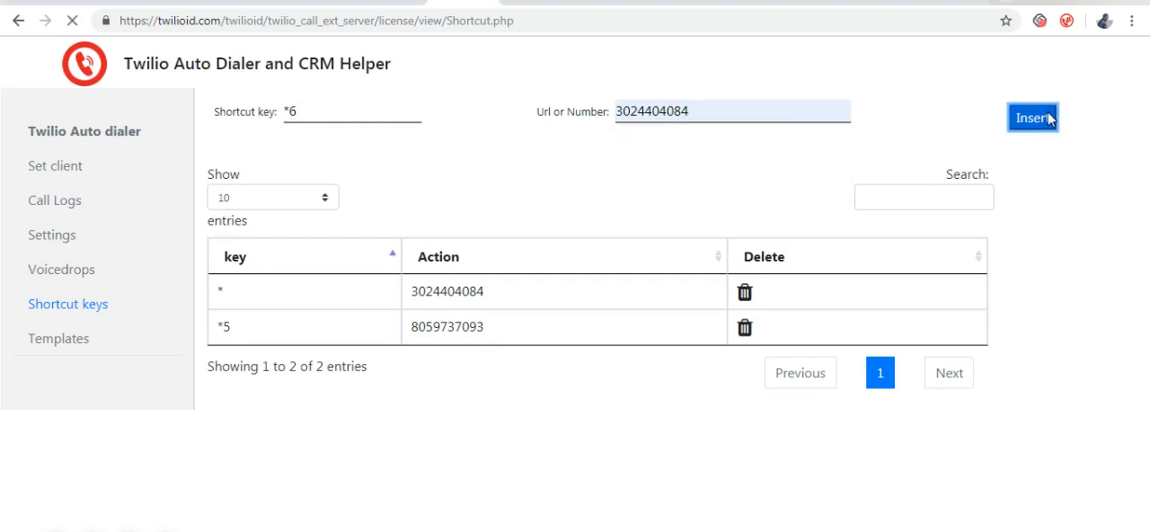
left_click(1031, 119)
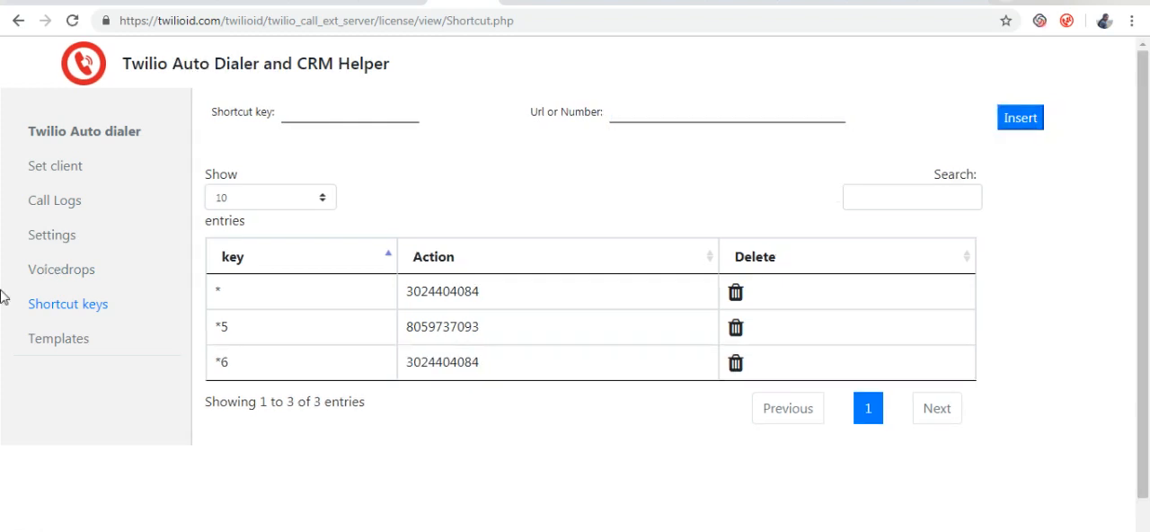
Step: Insert a new message template reading 'Hello this is john'
left_click(57, 338)
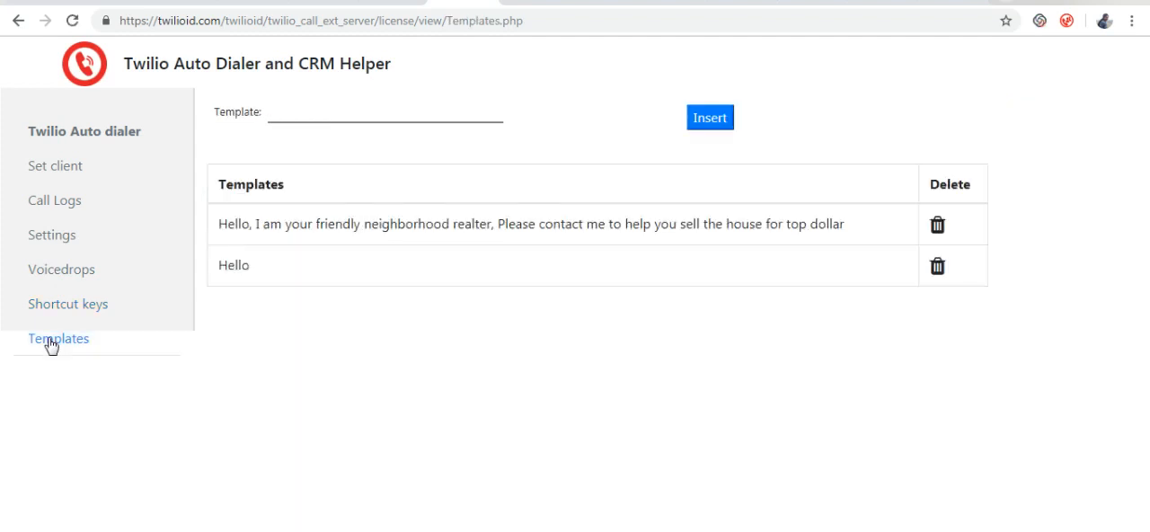
type("H")
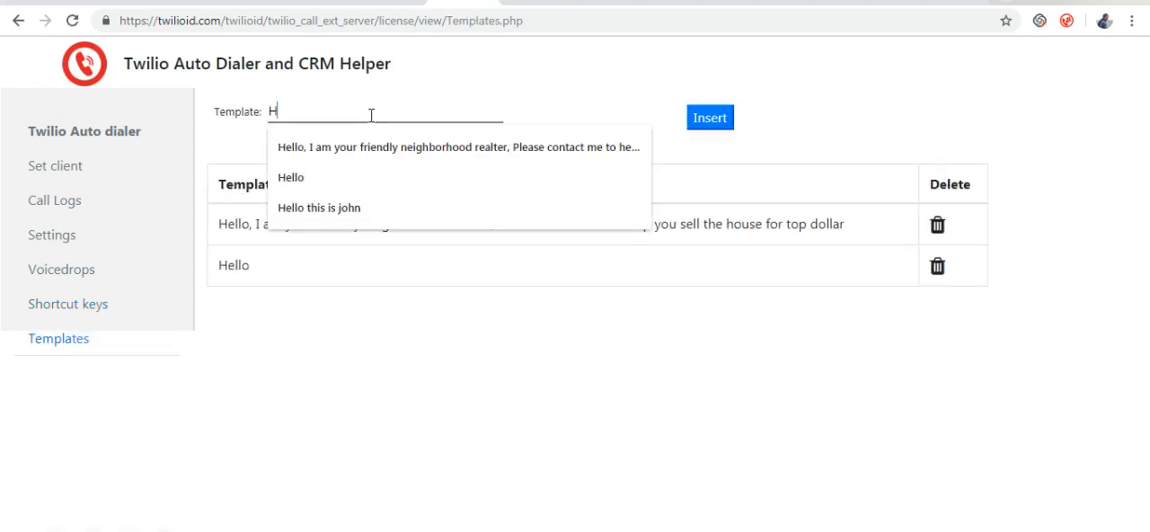
type("ello this is john")
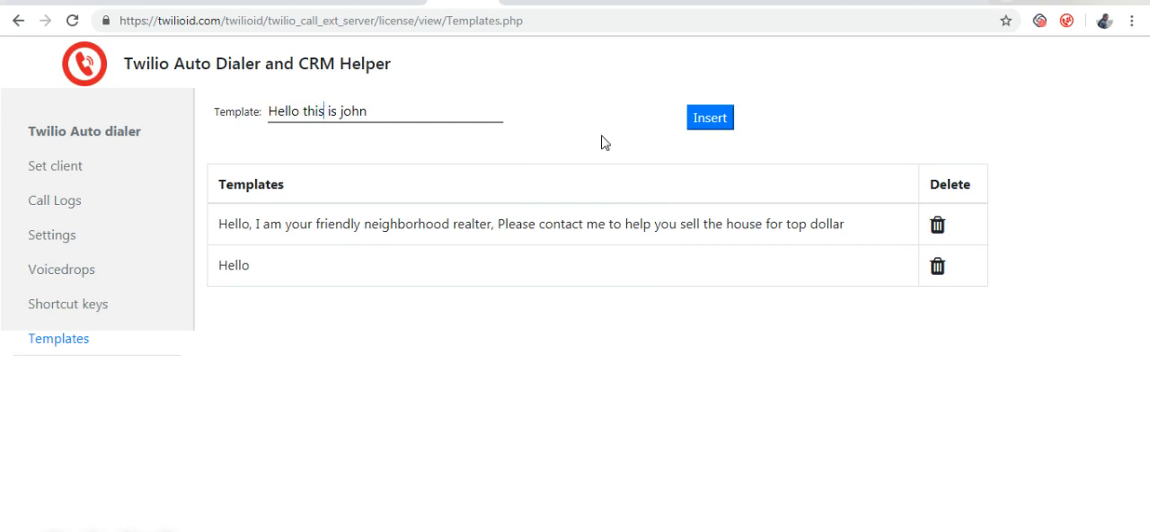
left_click(710, 116)
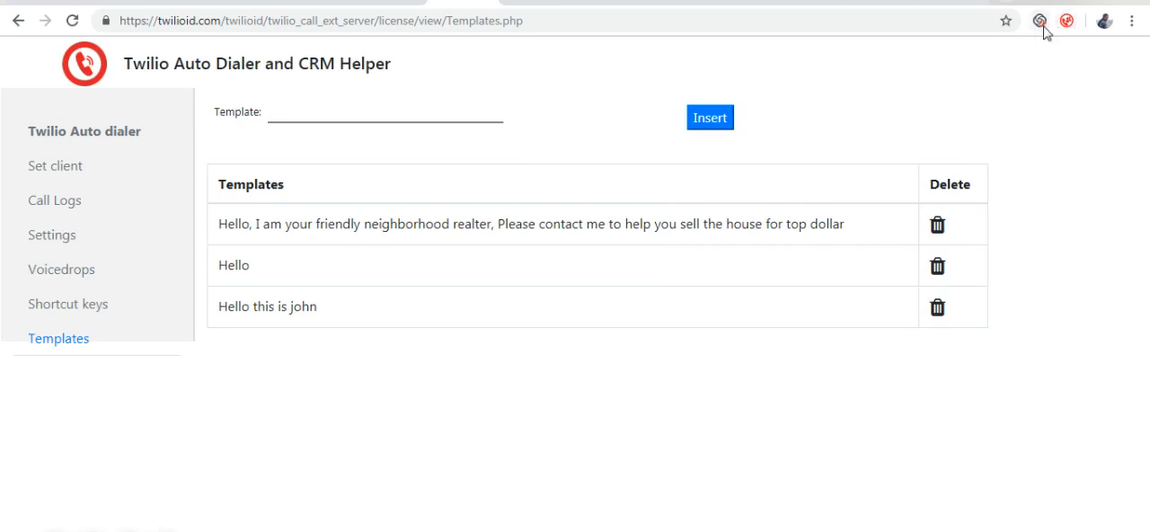
Step: Sign in to the extension with the activation code and accept Zoho CRM access
left_click(1039, 22)
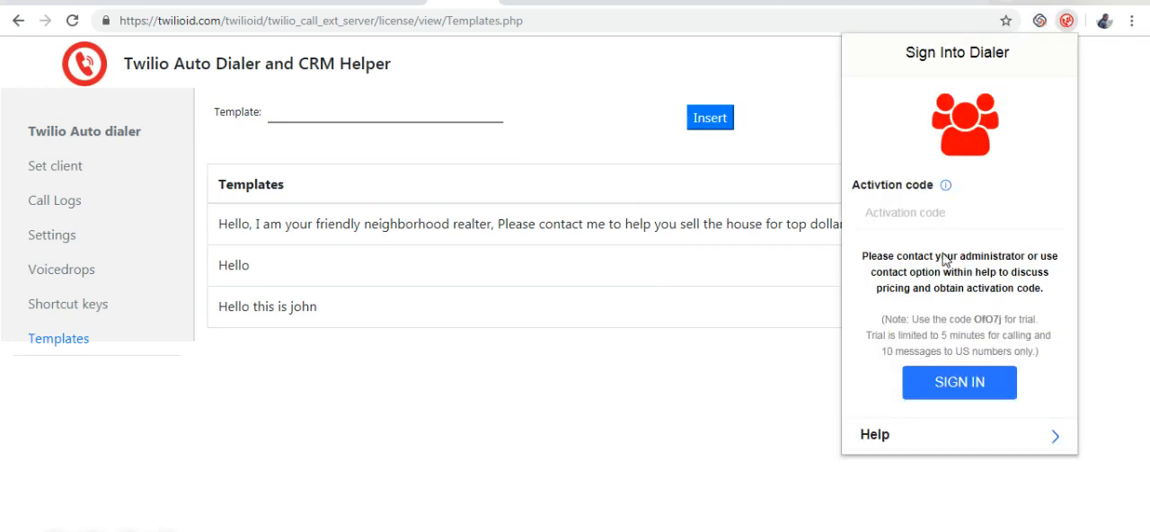
type("iU")
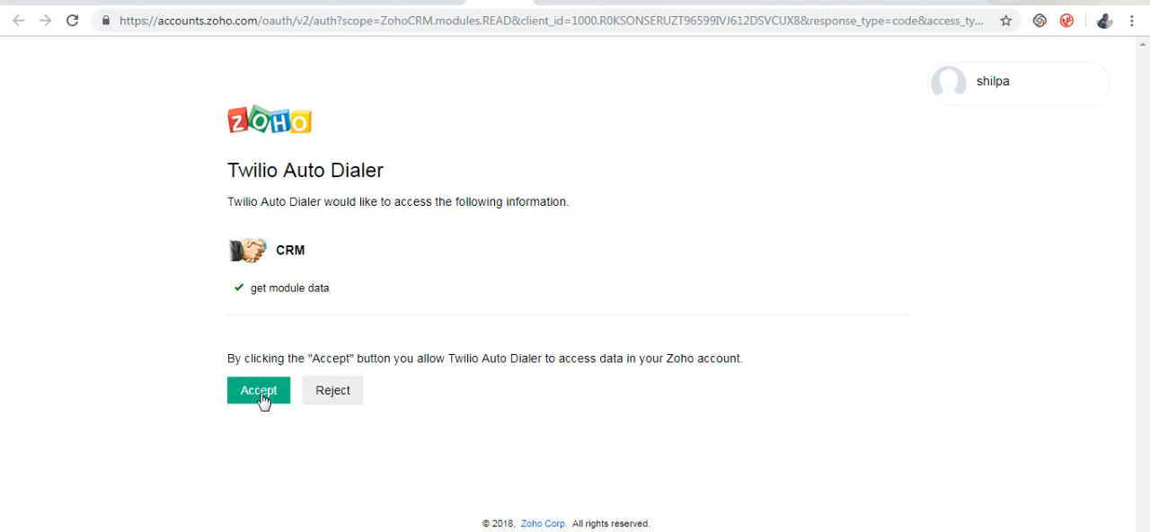
left_click(259, 390)
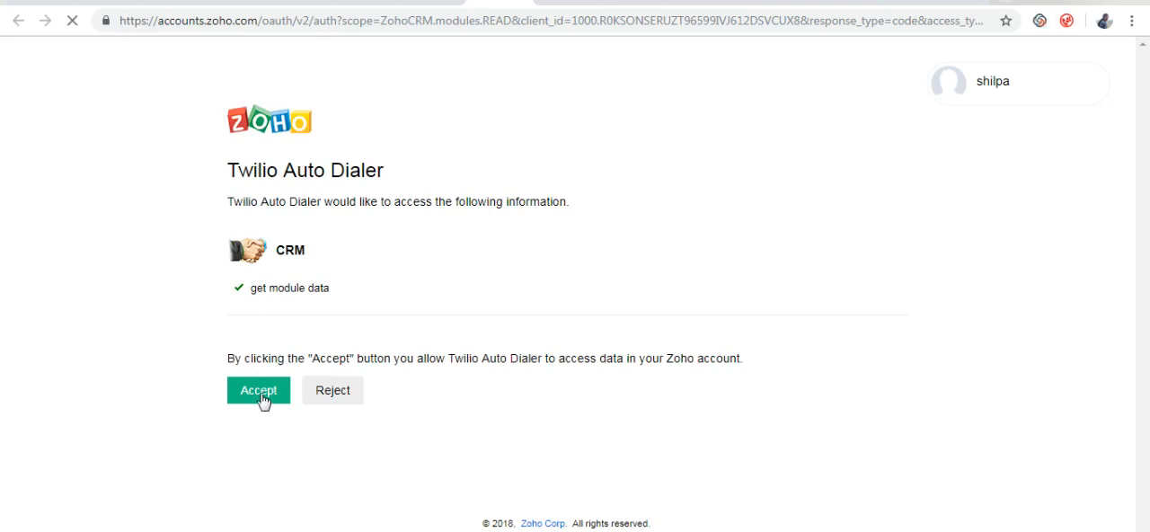
left_click(259, 390)
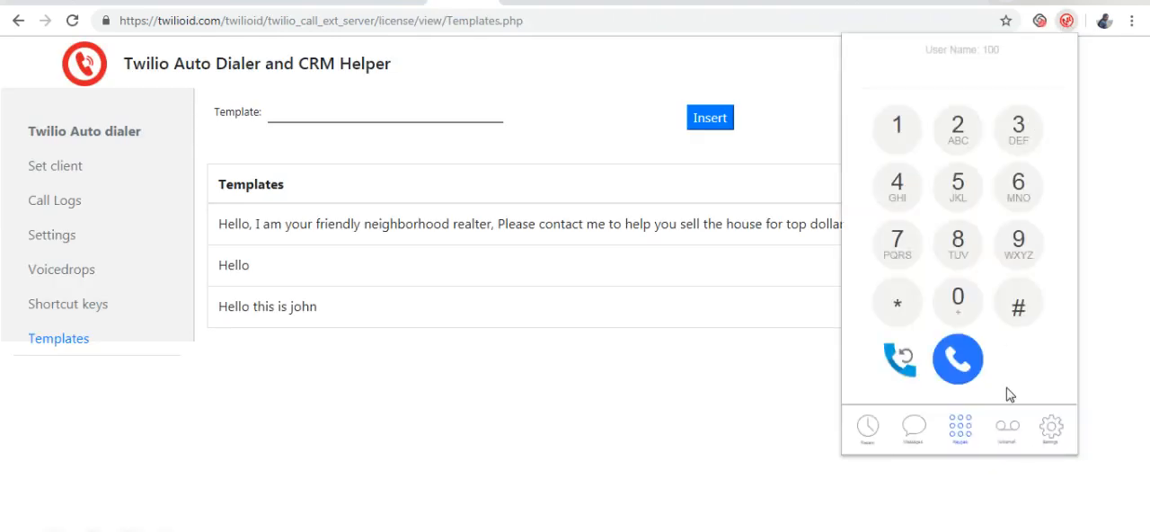
Step: Close the dialer popup and review Settings, Voicedrops and Templates, ending on Settings
left_click(1050, 428)
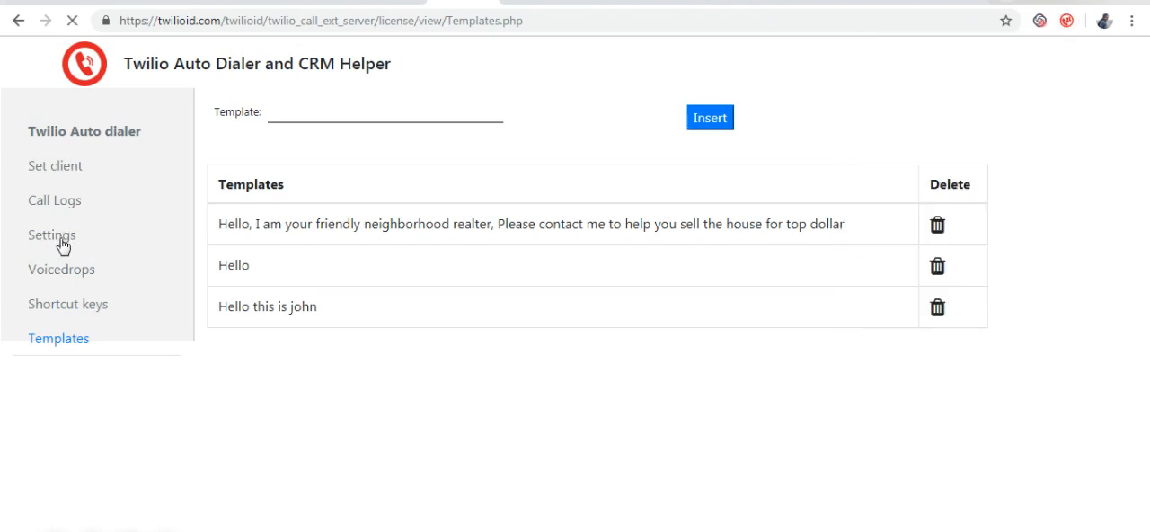
left_click(52, 234)
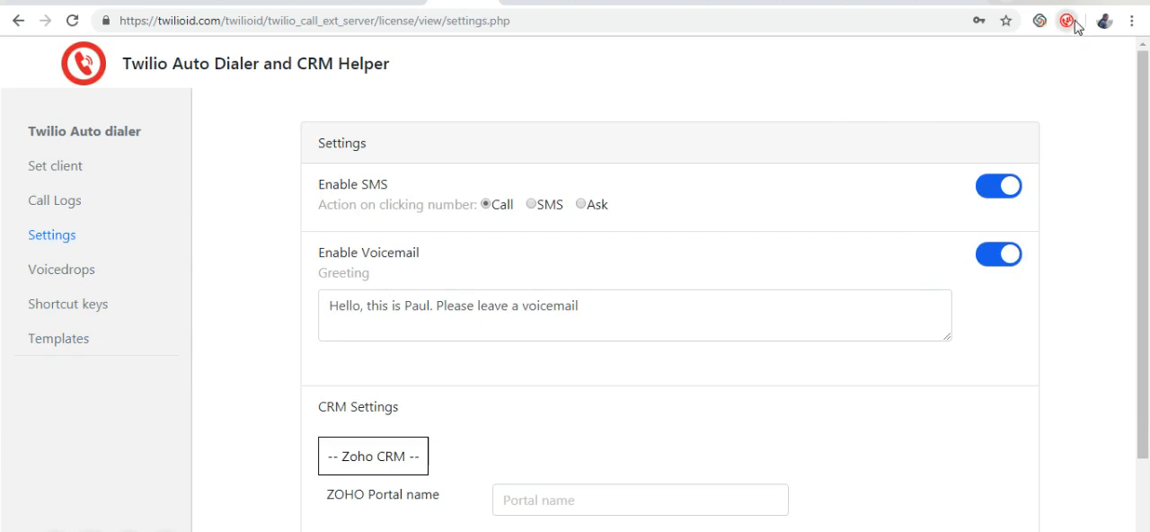
left_click(1067, 22)
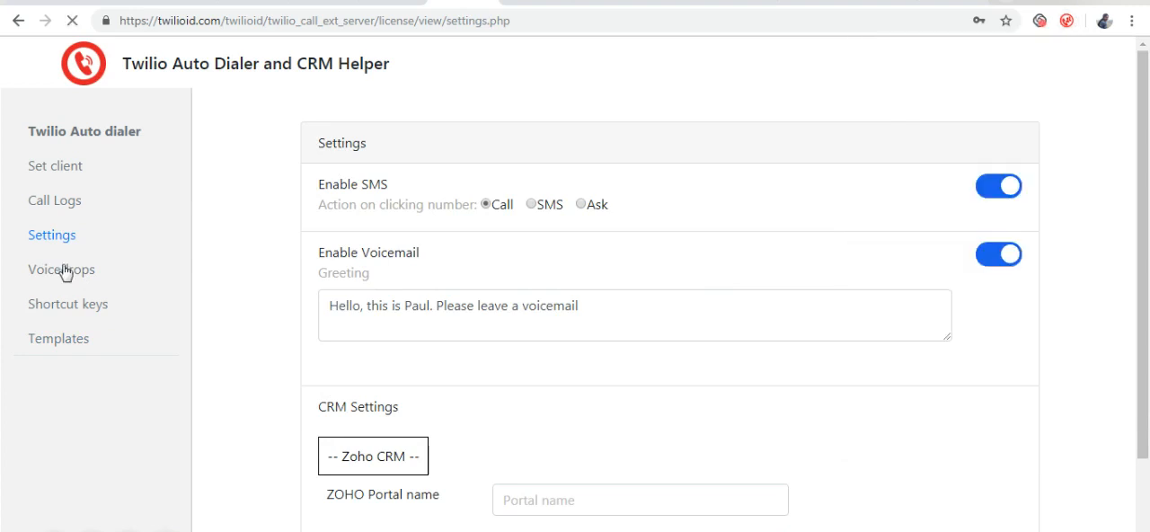
left_click(61, 269)
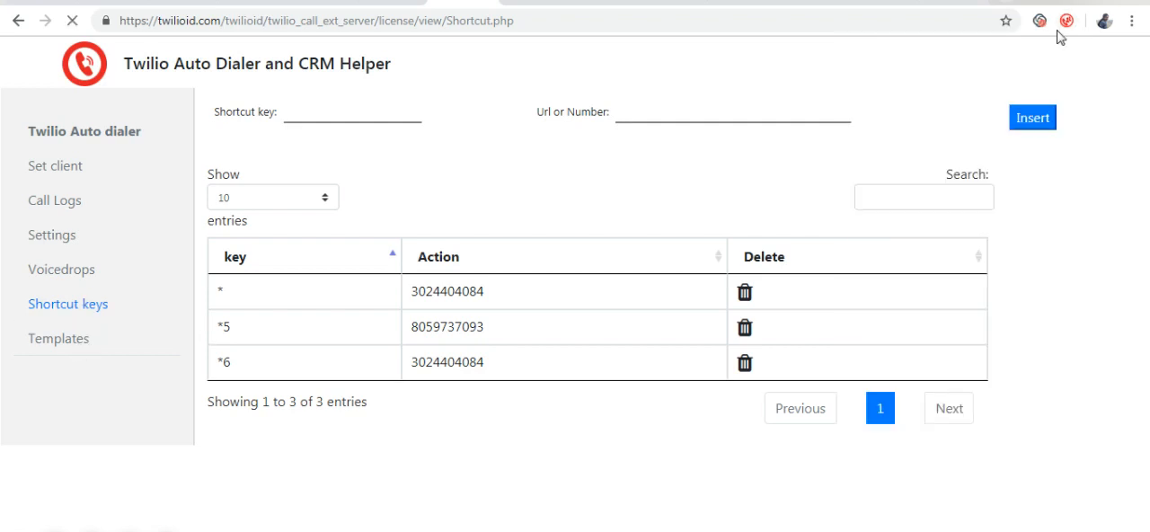
left_click(58, 338)
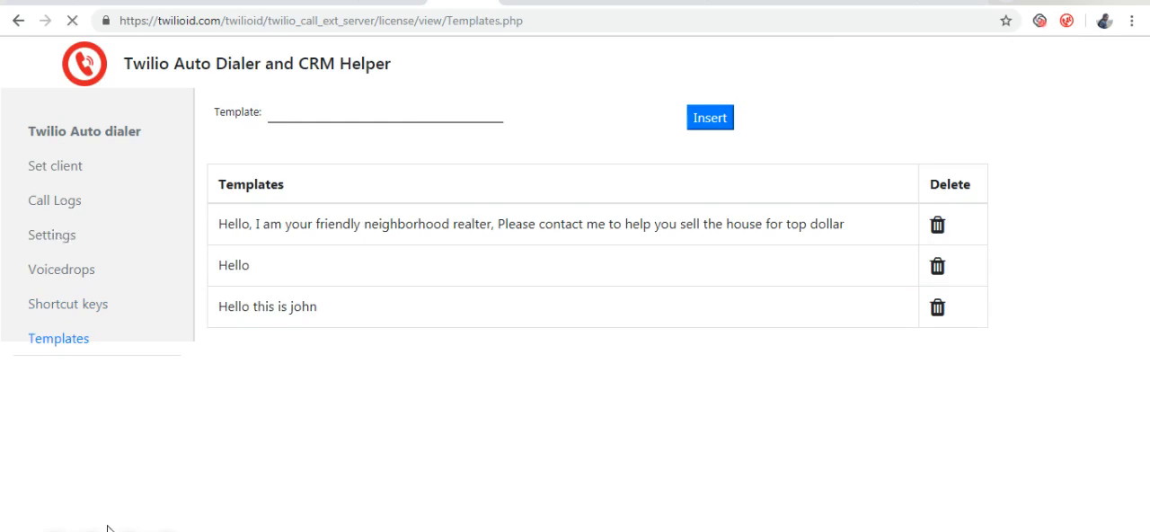
left_click(50, 234)
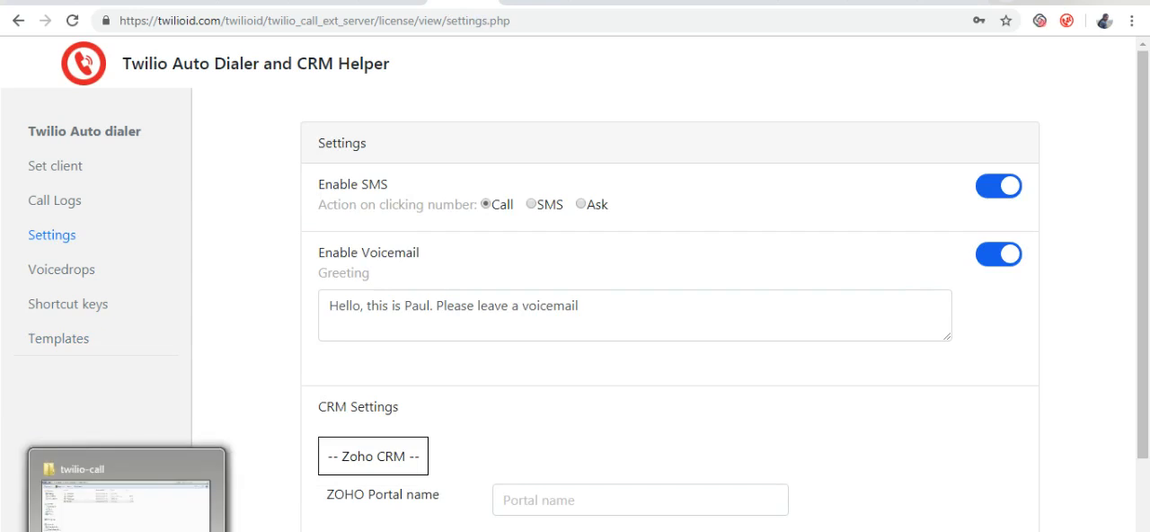